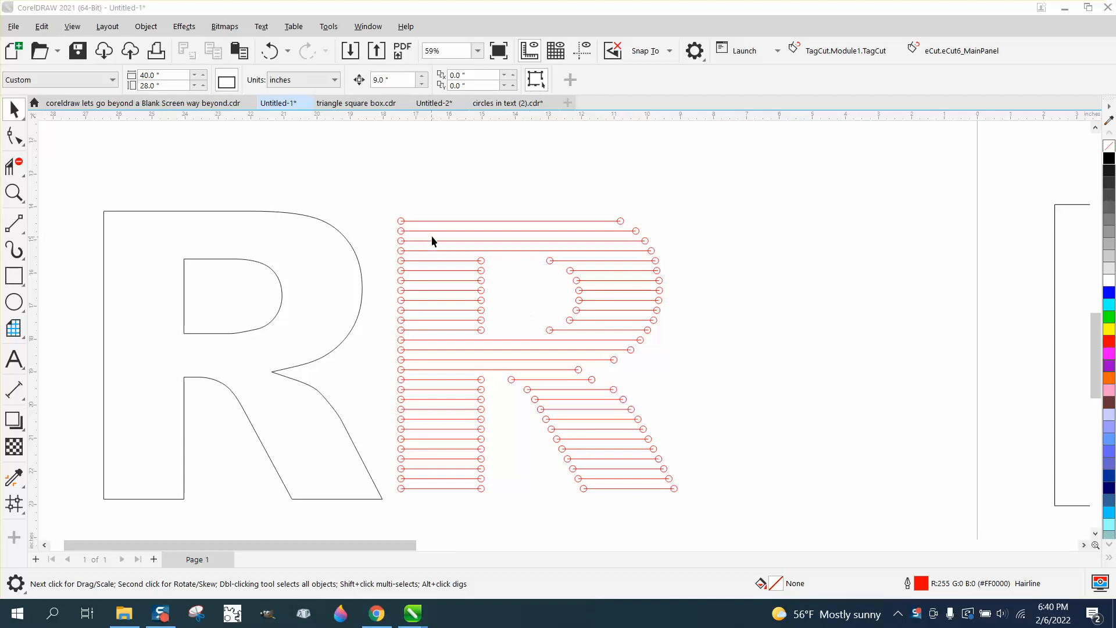
pyautogui.moveTo(550, 239)
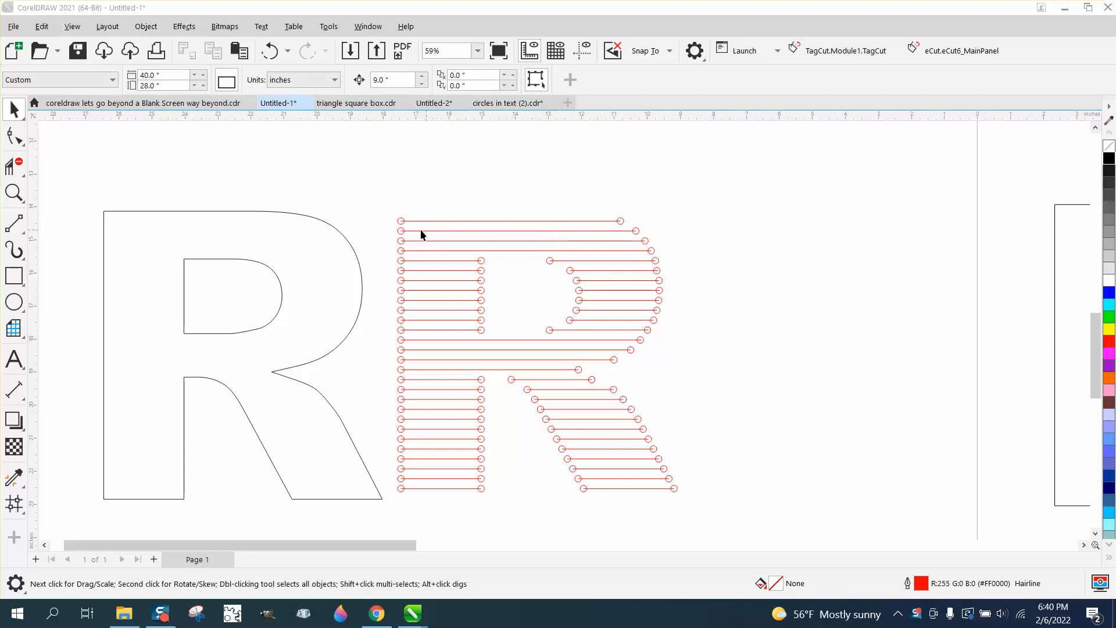
pyautogui.moveTo(431, 227)
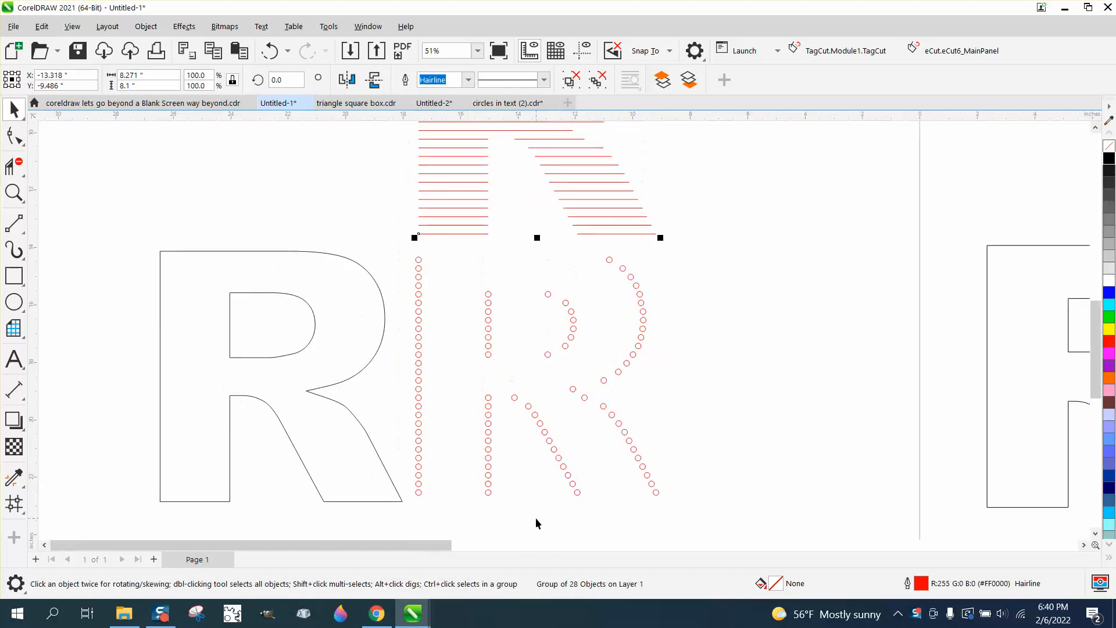
pyautogui.moveTo(664, 436)
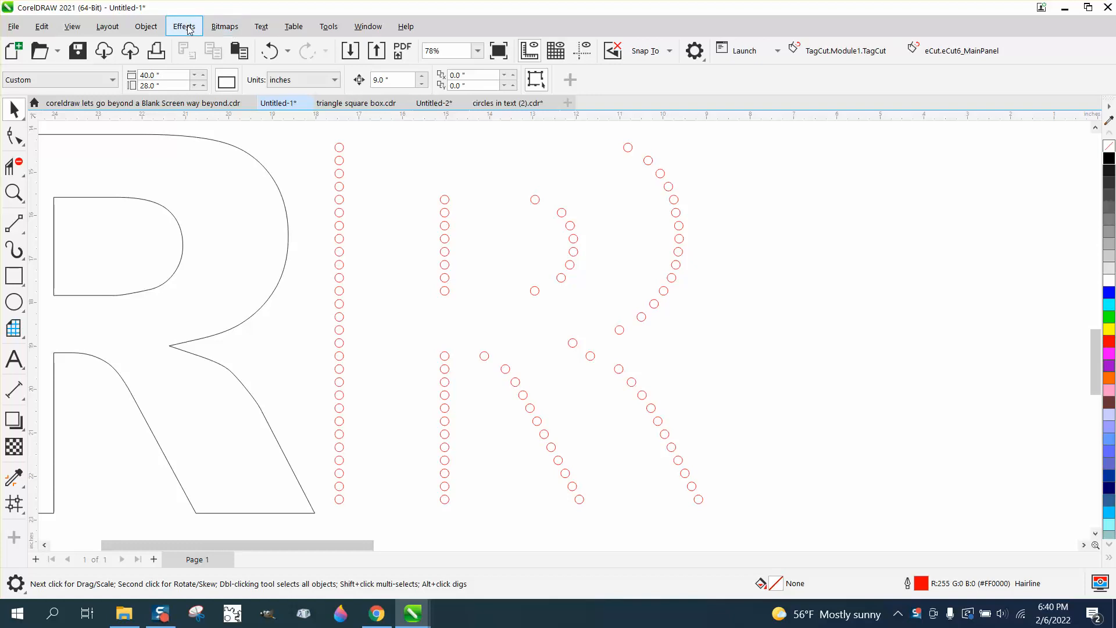
# - Blend the top bar's end circles from Effects > Blend into the first row of circles
pyautogui.click(184, 26)
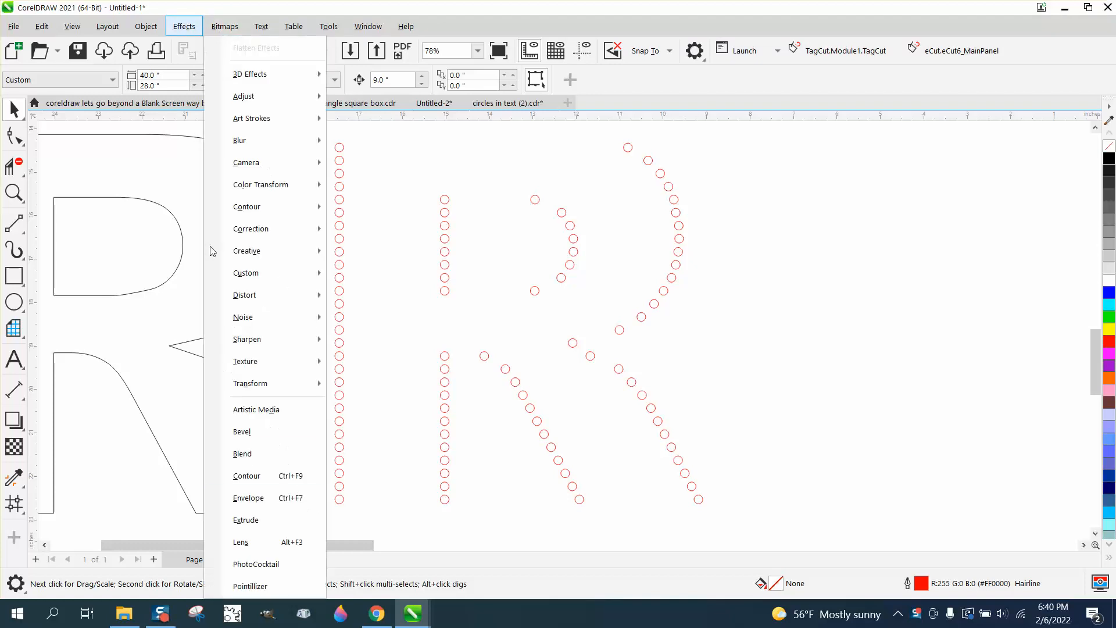
pyautogui.click(242, 454)
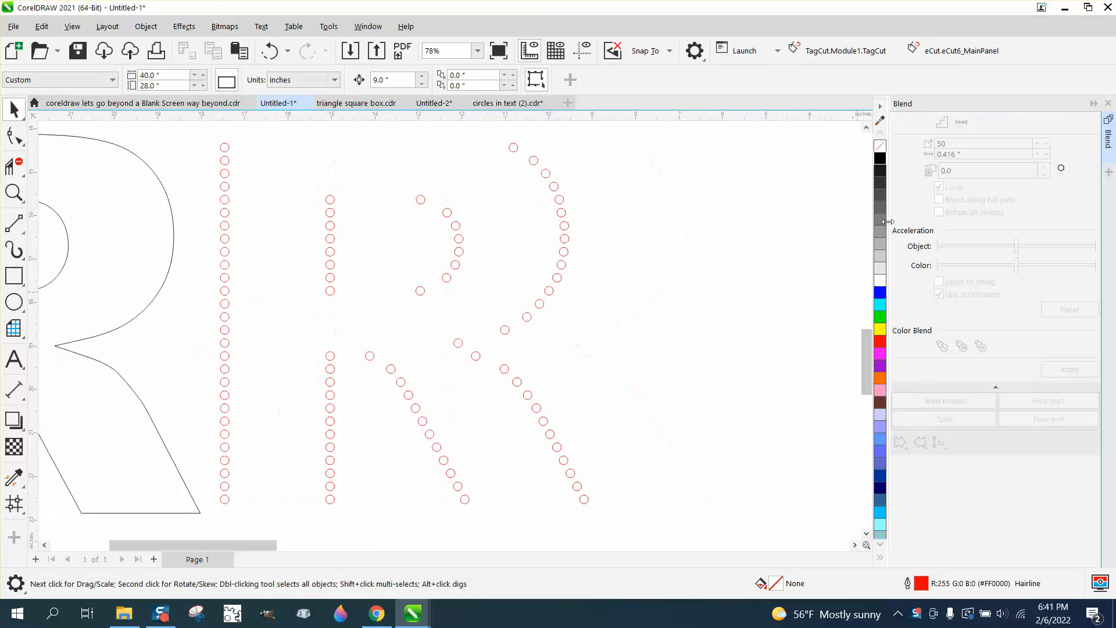
pyautogui.click(225, 148)
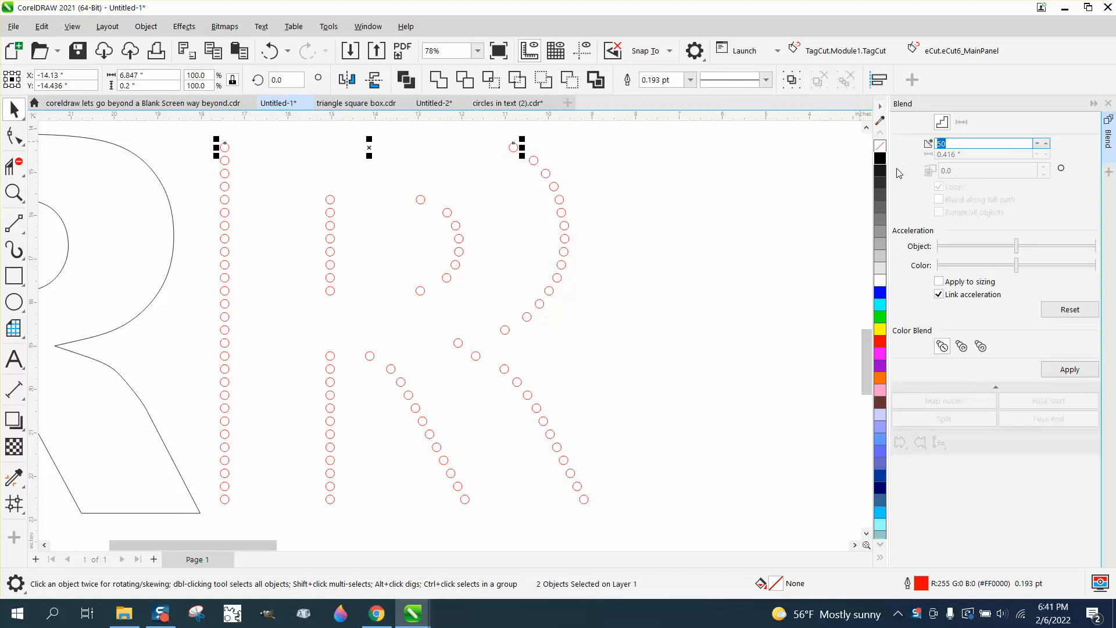
pyautogui.write('2')
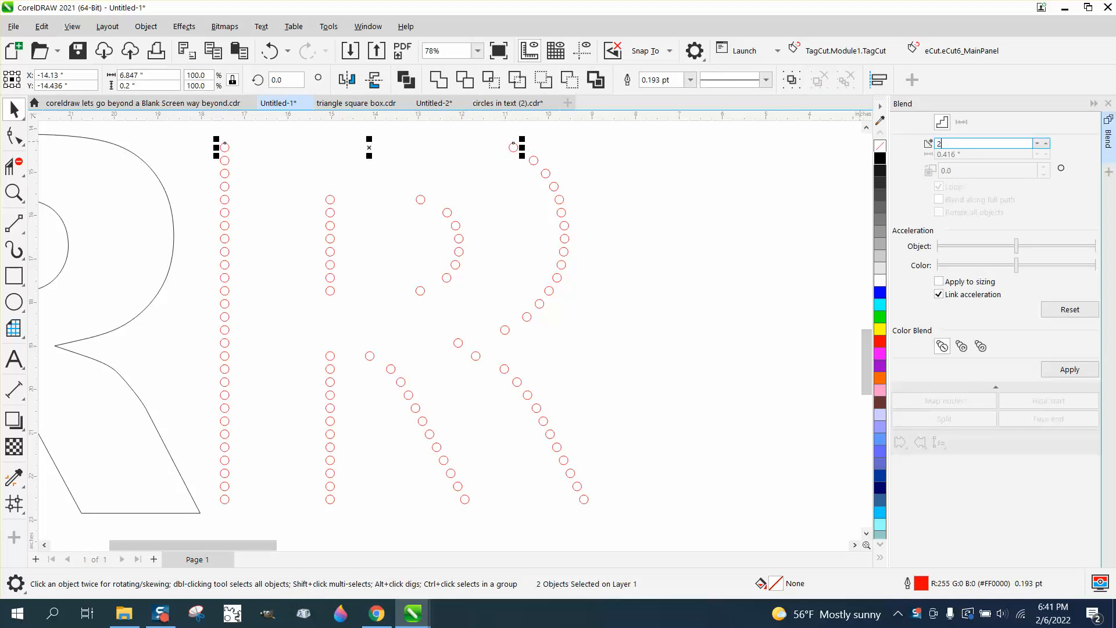
pyautogui.click(1069, 370)
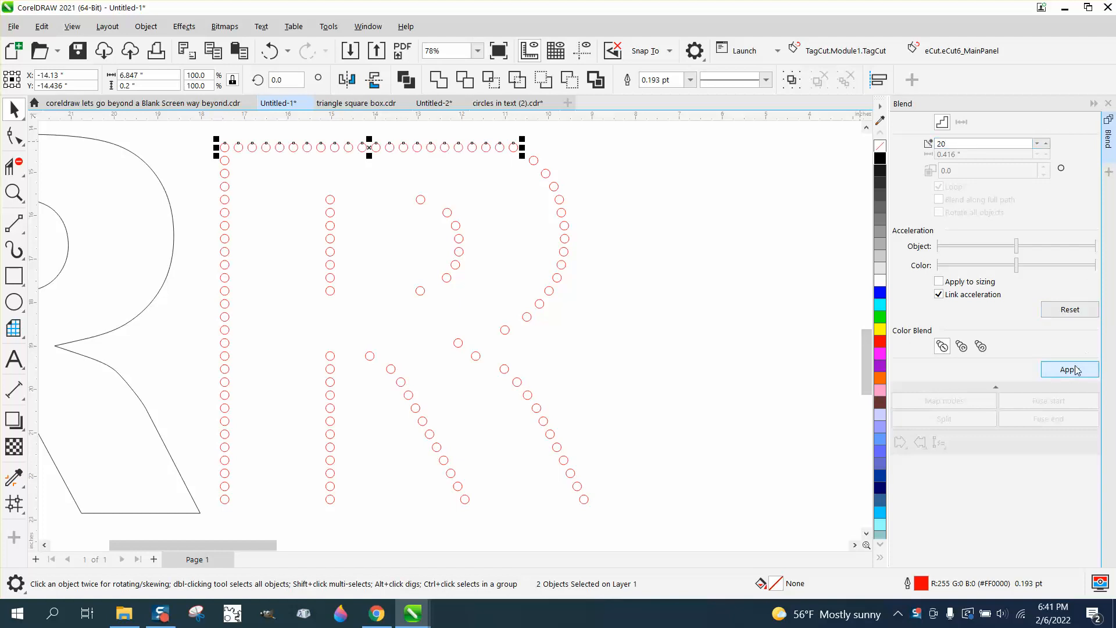
pyautogui.click(1067, 370)
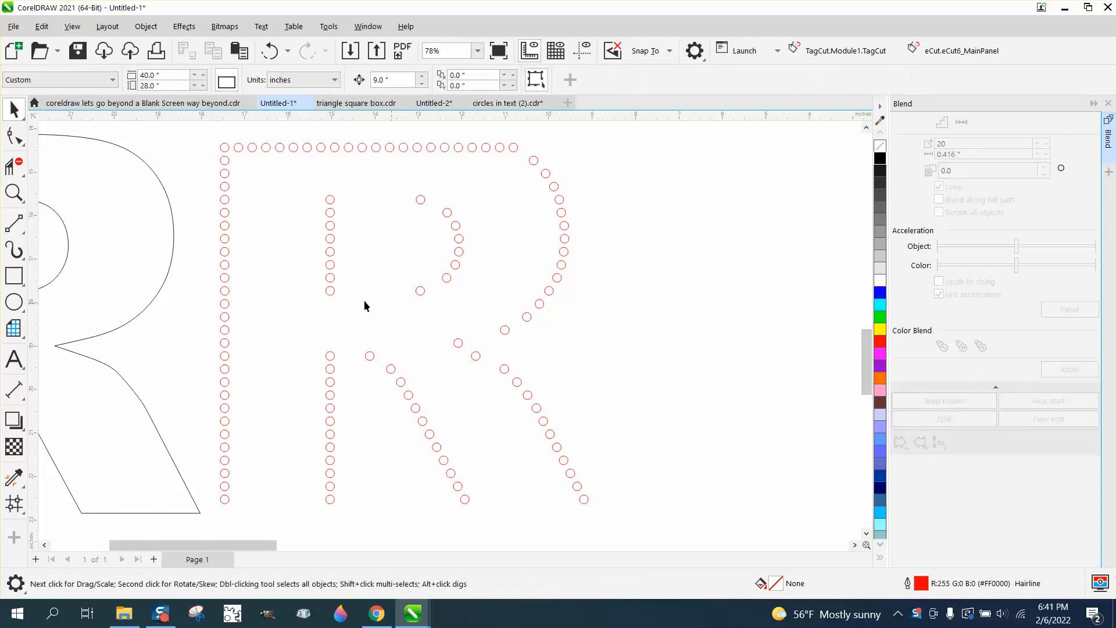
# - Blend the second top-bar row between its end circles with an adjusted step count
pyautogui.click(223, 159)
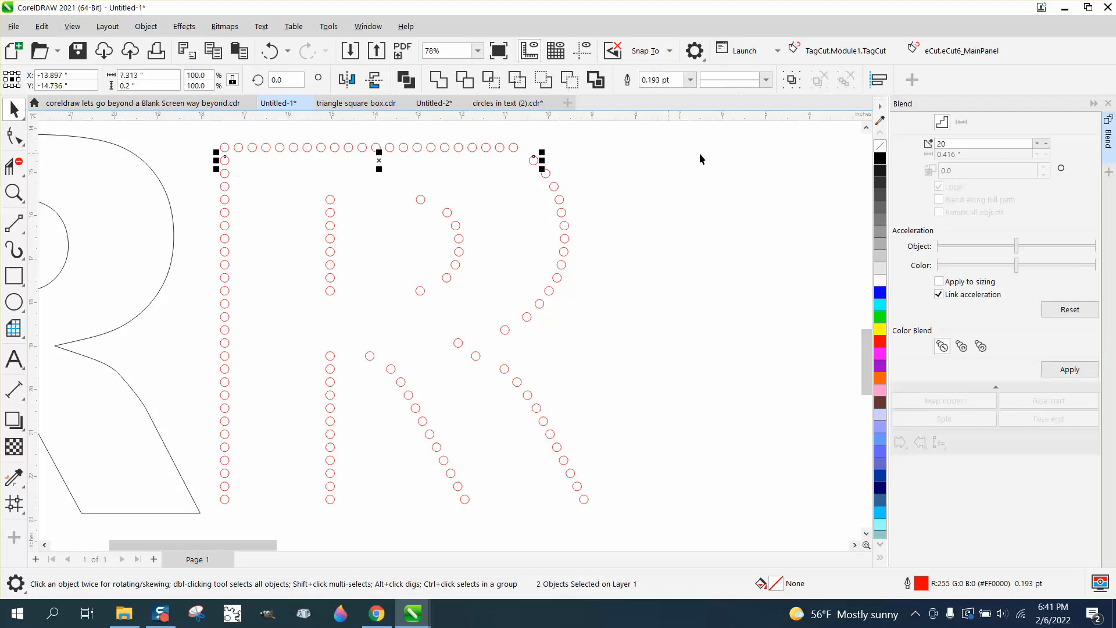
pyautogui.click(986, 143)
pyautogui.write('22')
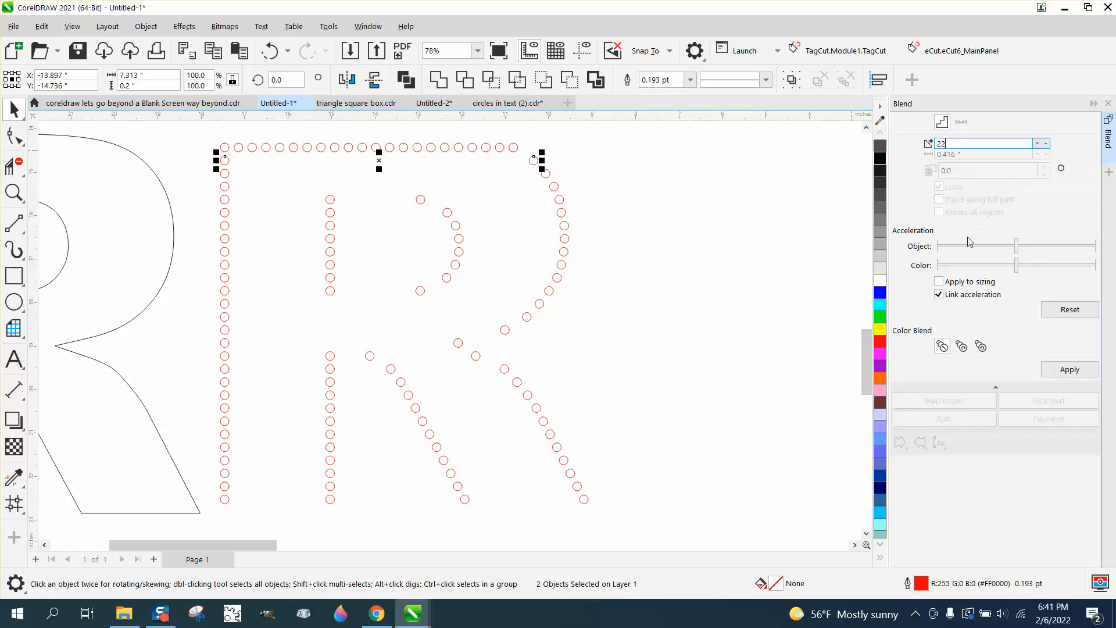
pyautogui.click(1069, 370)
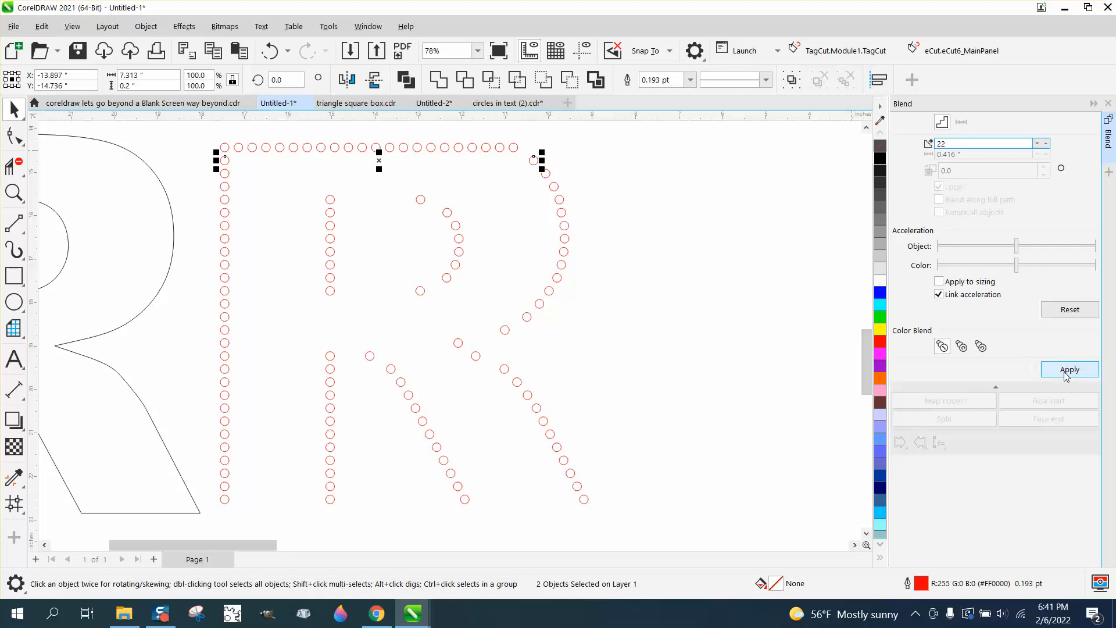
pyautogui.click(1068, 370)
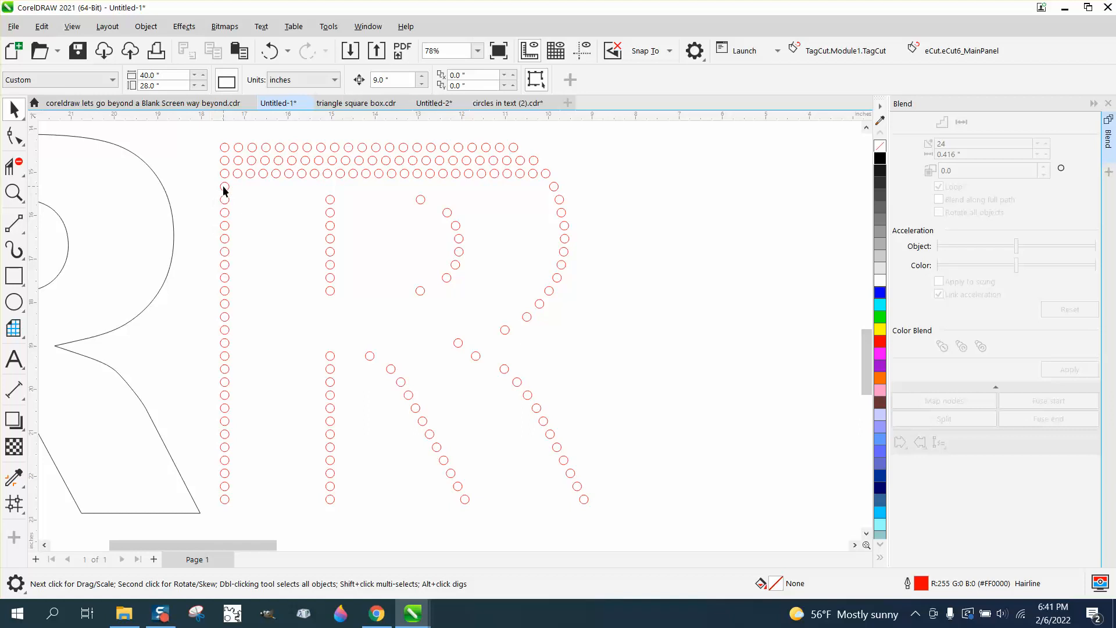
# - Blend the remaining top-bar rows, the fourth with 25 steps
pyautogui.click(224, 186)
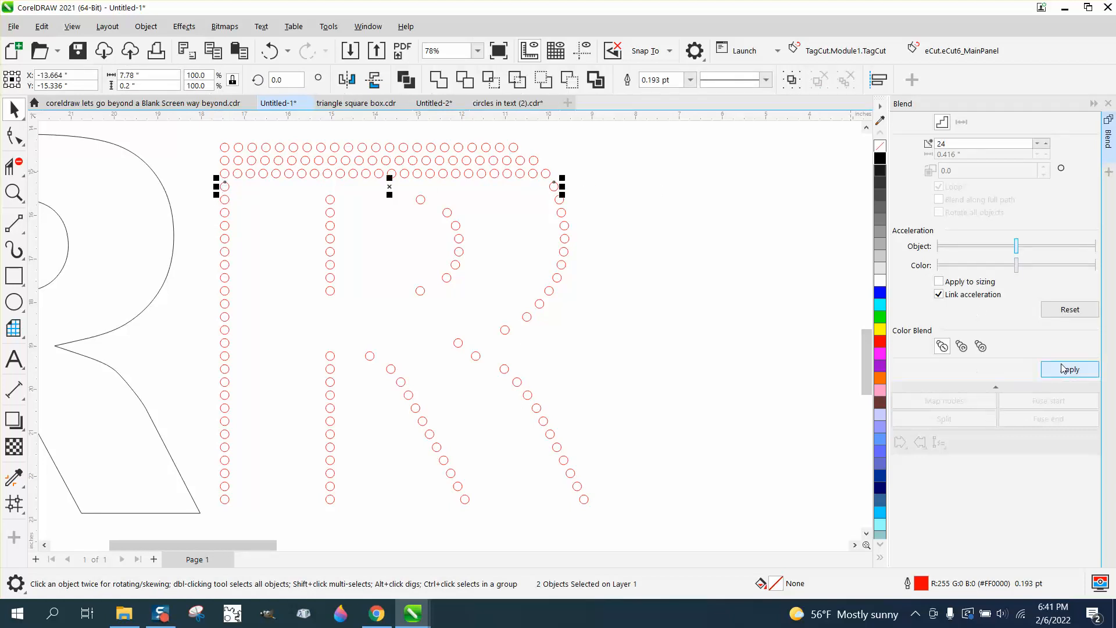
pyautogui.click(1070, 369)
pyautogui.write('25')
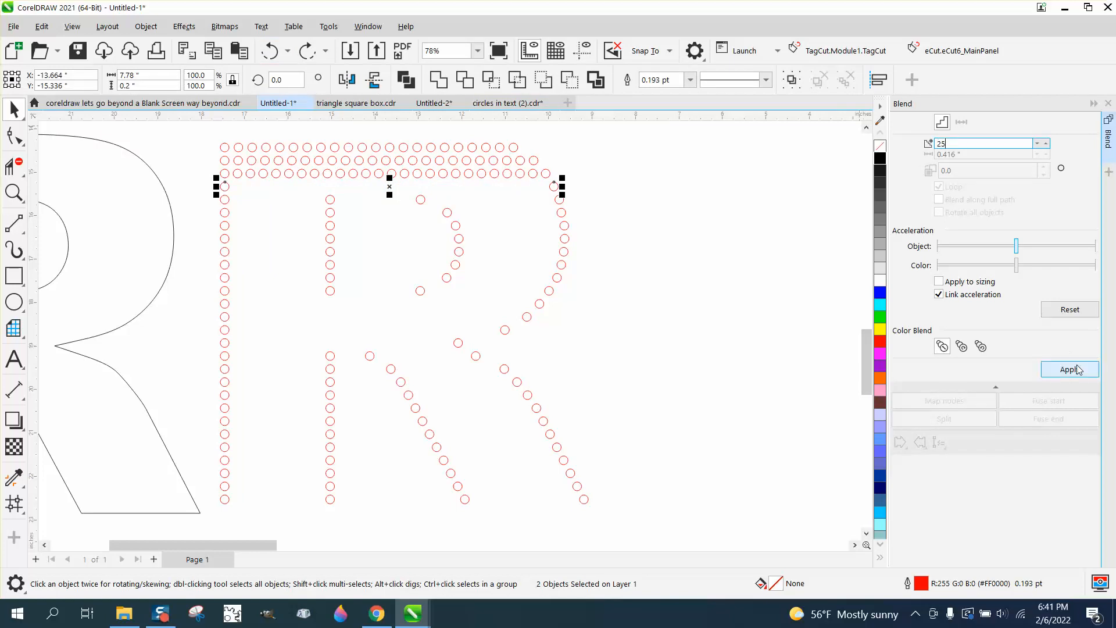
pyautogui.click(1070, 368)
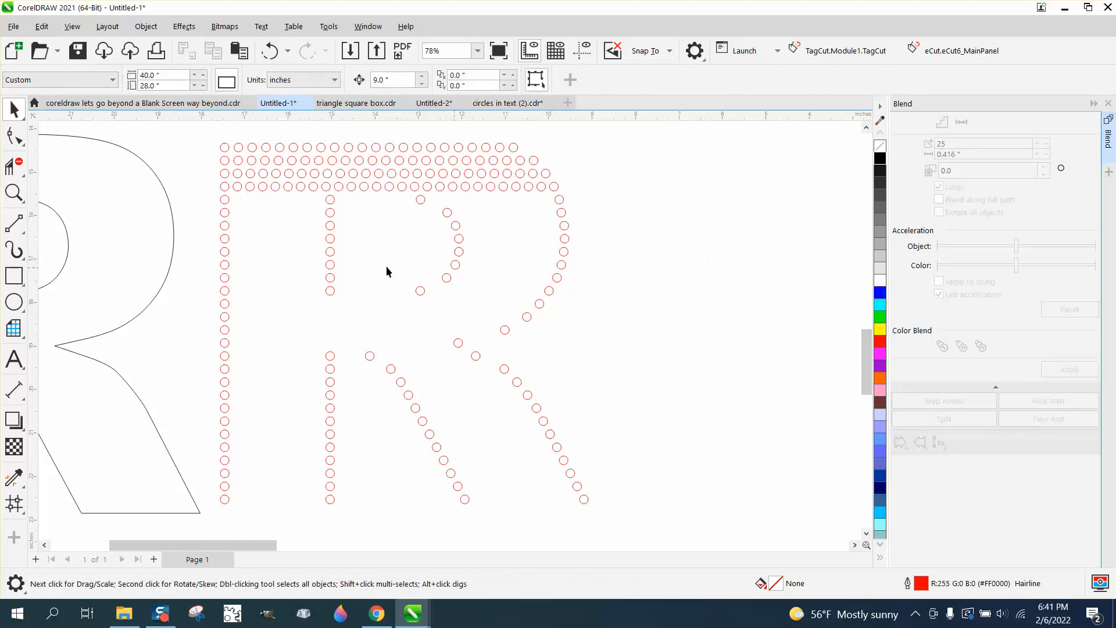
# - Blend a 7-step row across the left stem's top and select the lower left-edge circles
pyautogui.click(221, 195)
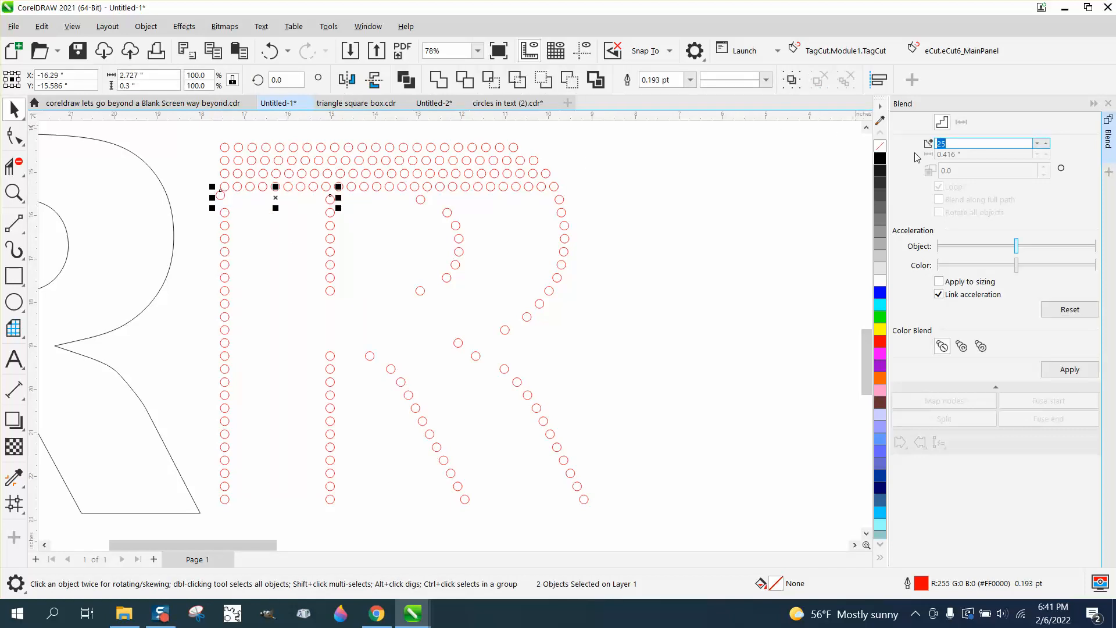
pyautogui.click(1068, 369)
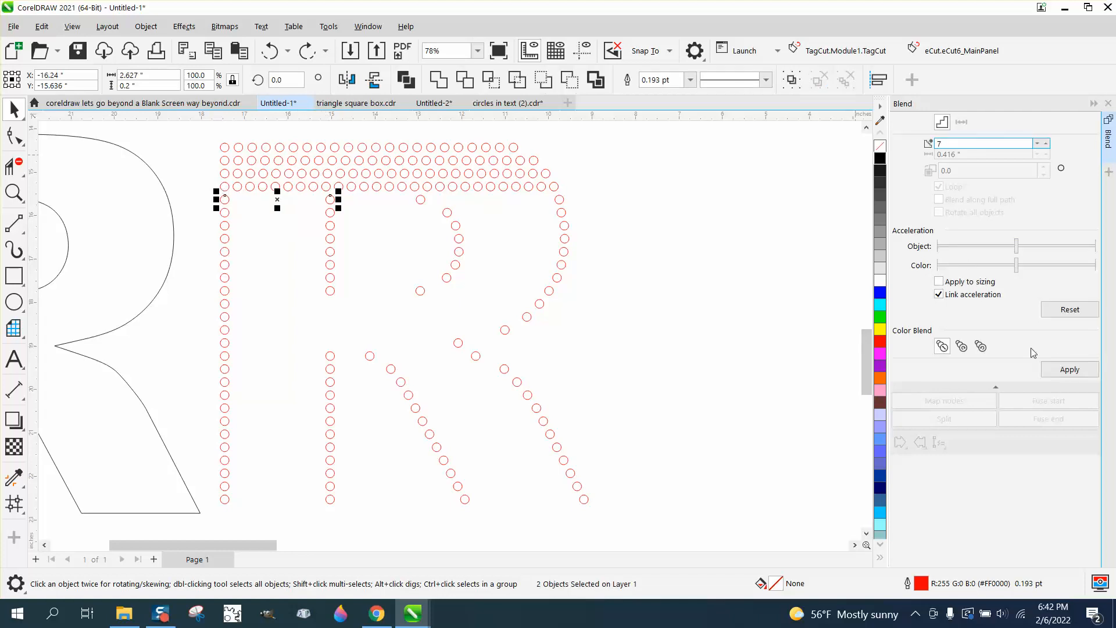
pyautogui.click(1068, 369)
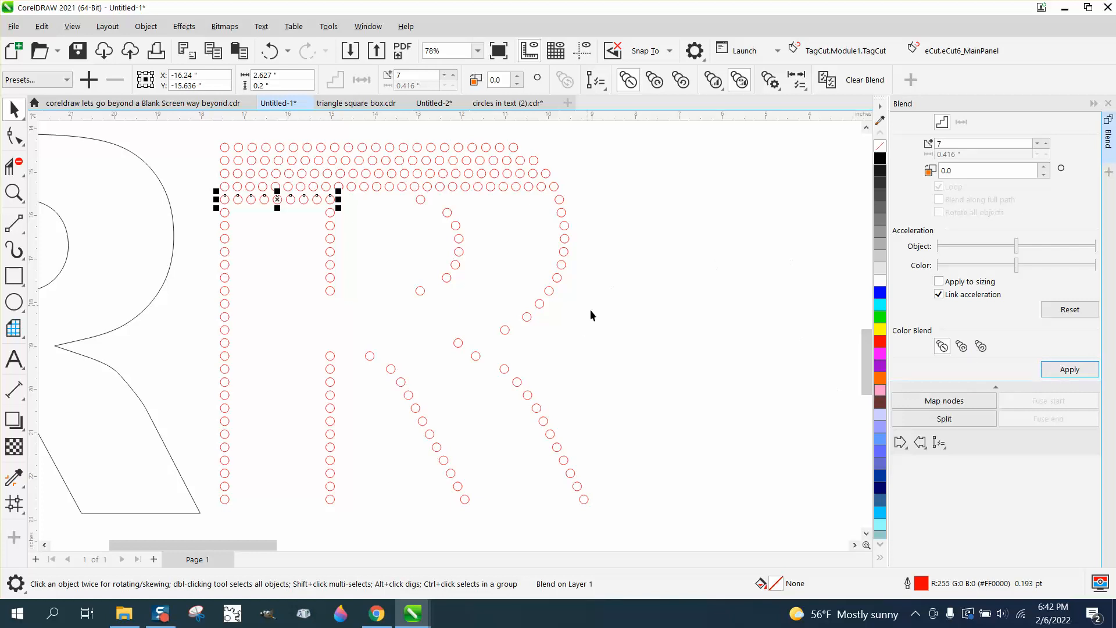
pyautogui.moveTo(261, 330)
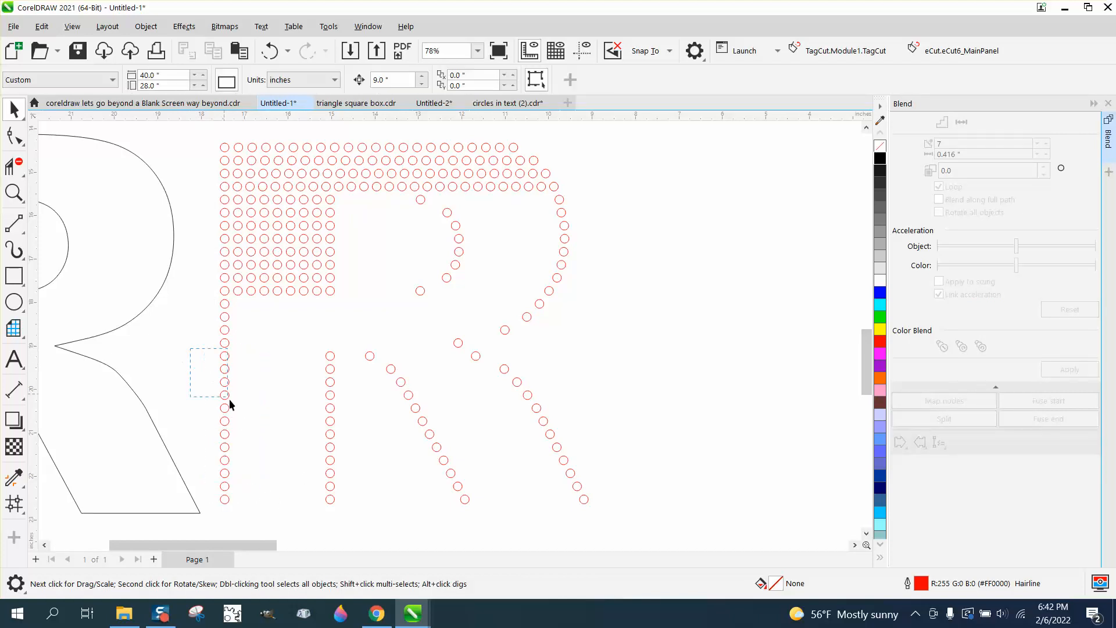
pyautogui.moveTo(189, 349); pyautogui.dragTo(228, 402)
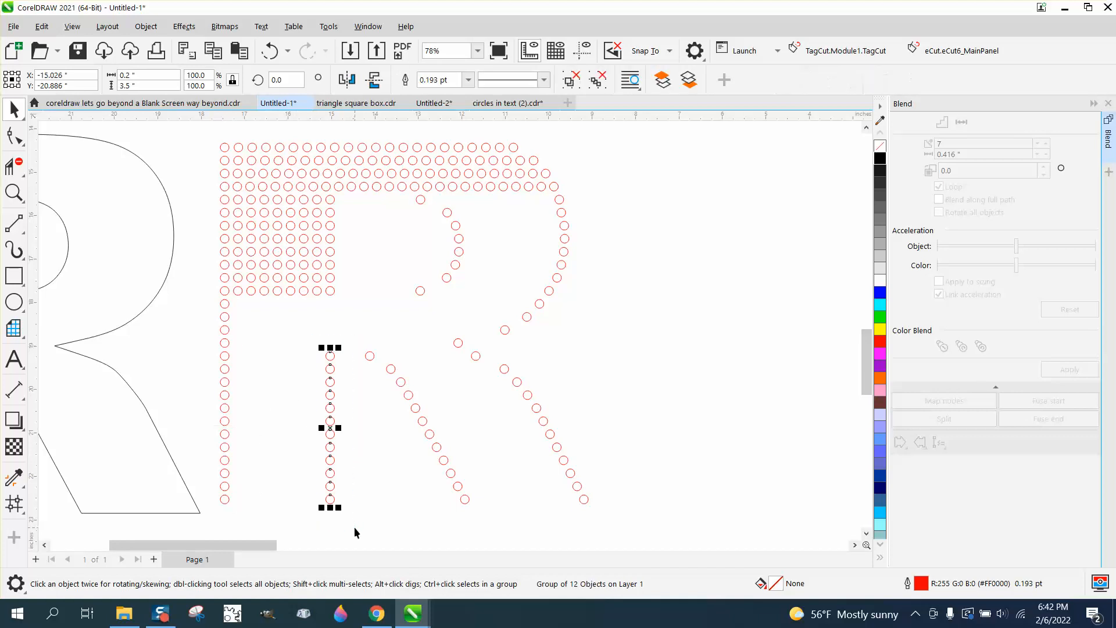
pyautogui.moveTo(227, 364)
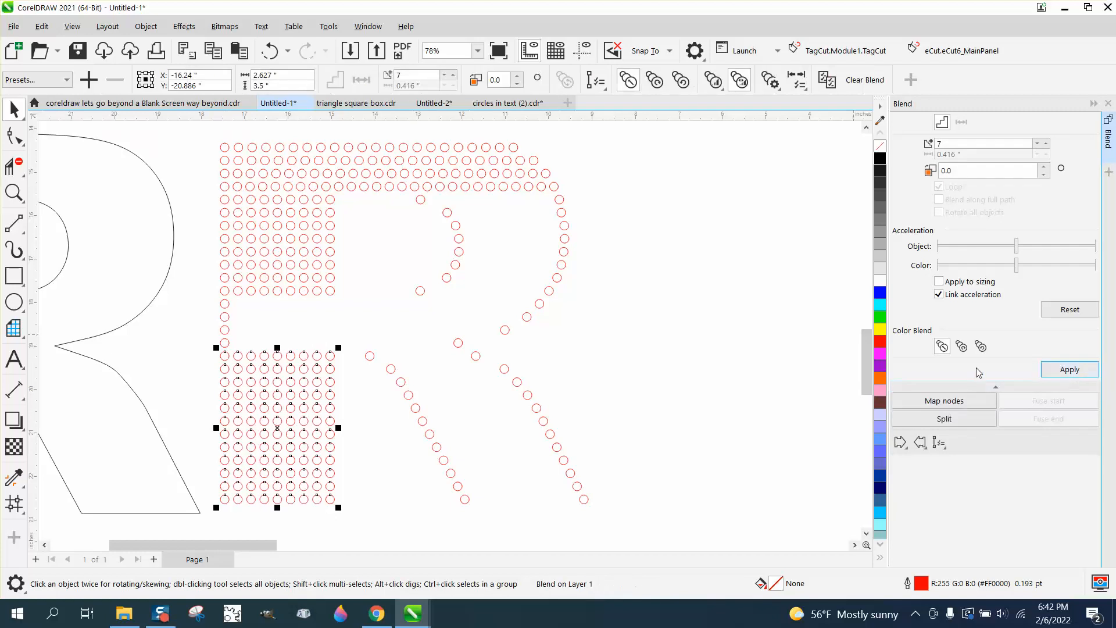
pyautogui.moveTo(633, 372)
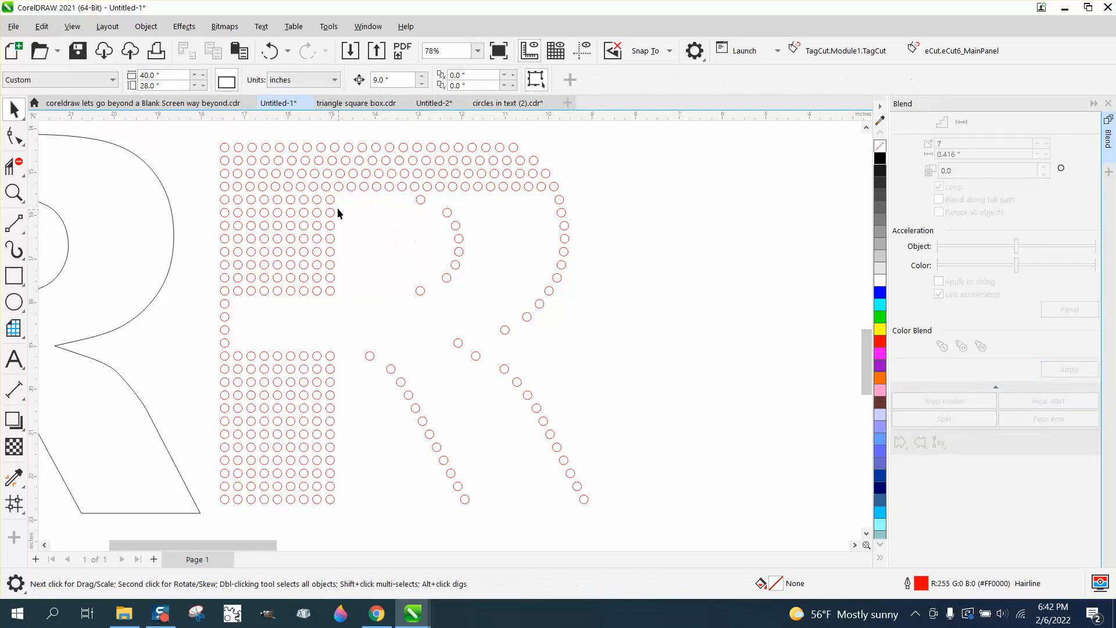
# - Blend circles along a bowl row between its end circles
pyautogui.click(328, 199)
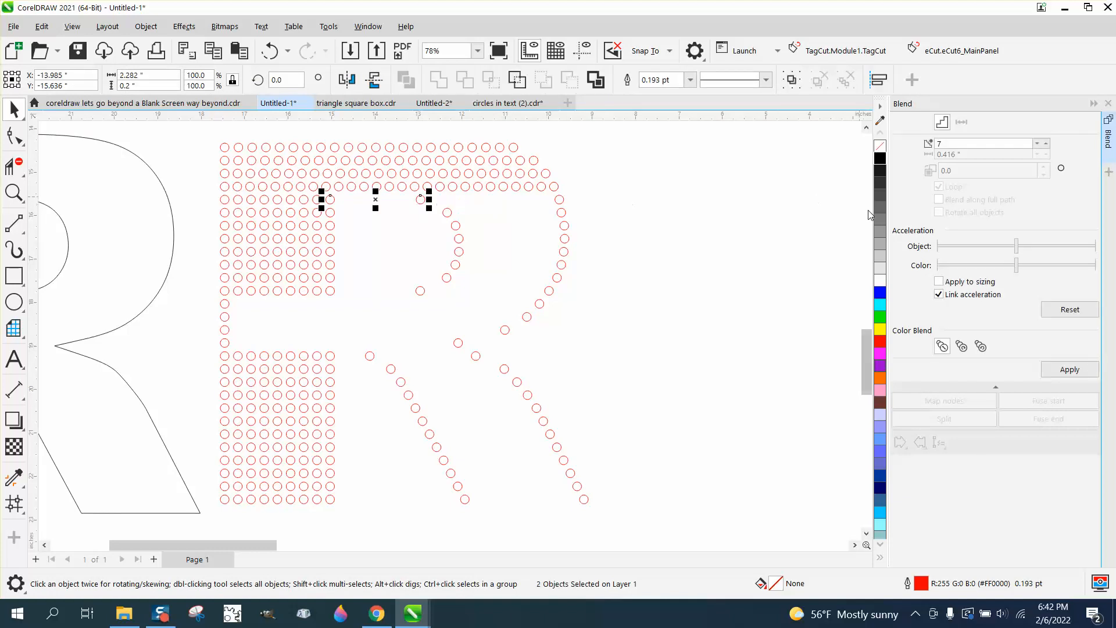
pyautogui.click(1069, 370)
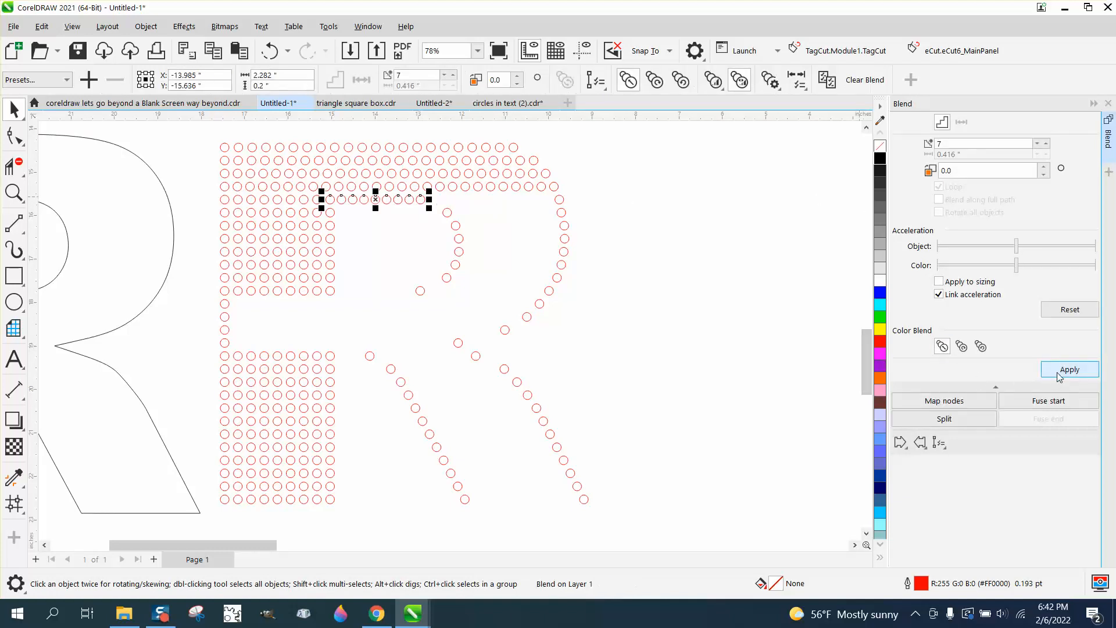
pyautogui.click(1070, 369)
pyautogui.write('6')
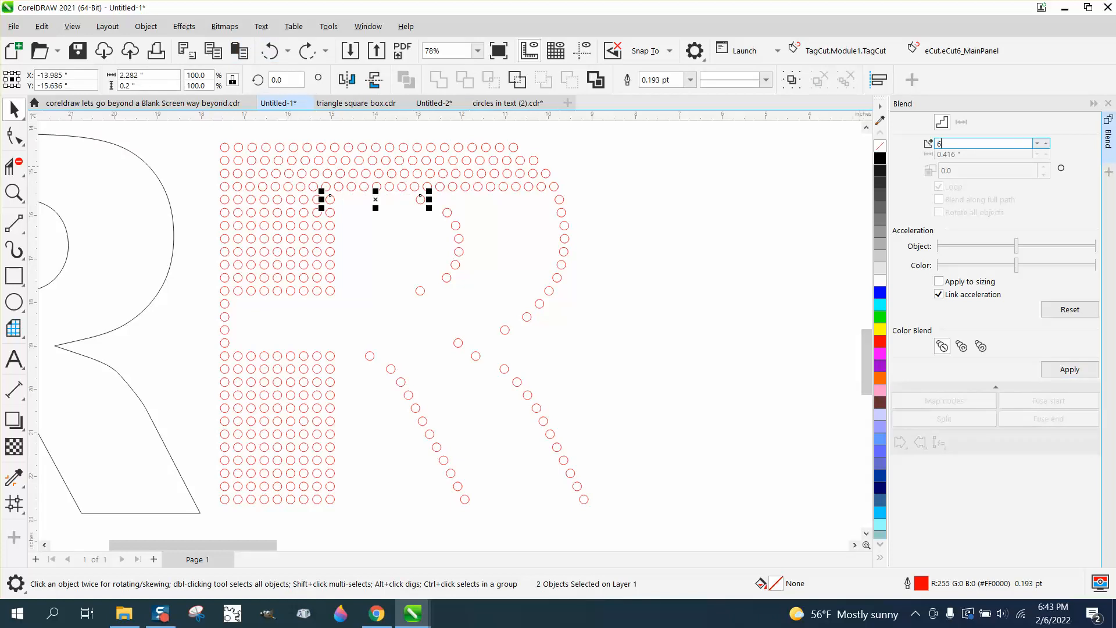
pyautogui.click(1068, 369)
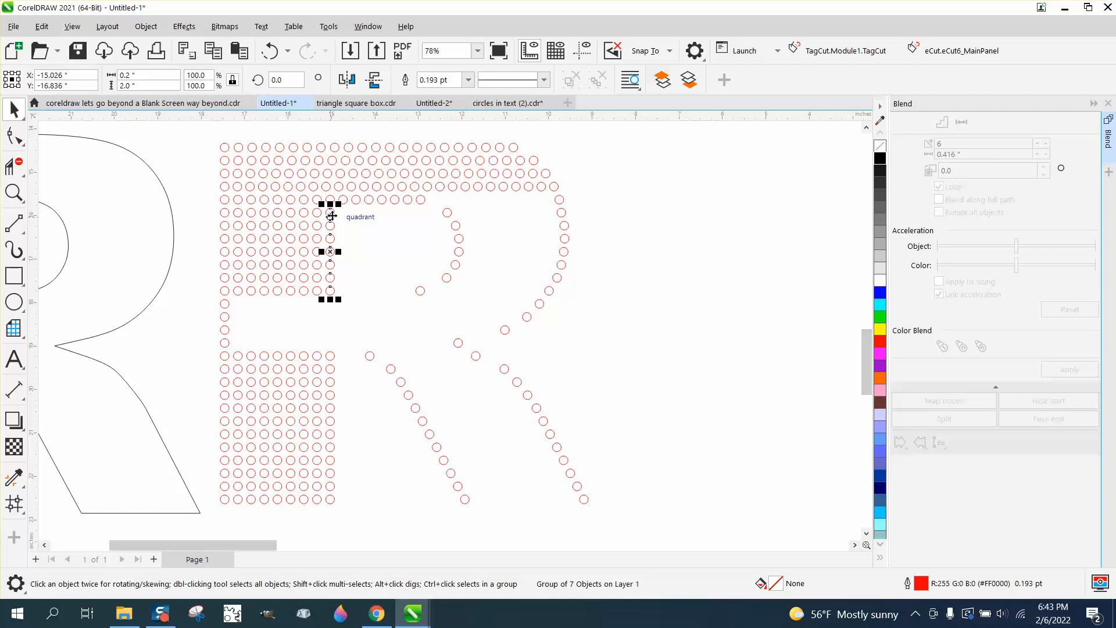
pyautogui.moveTo(207, 204)
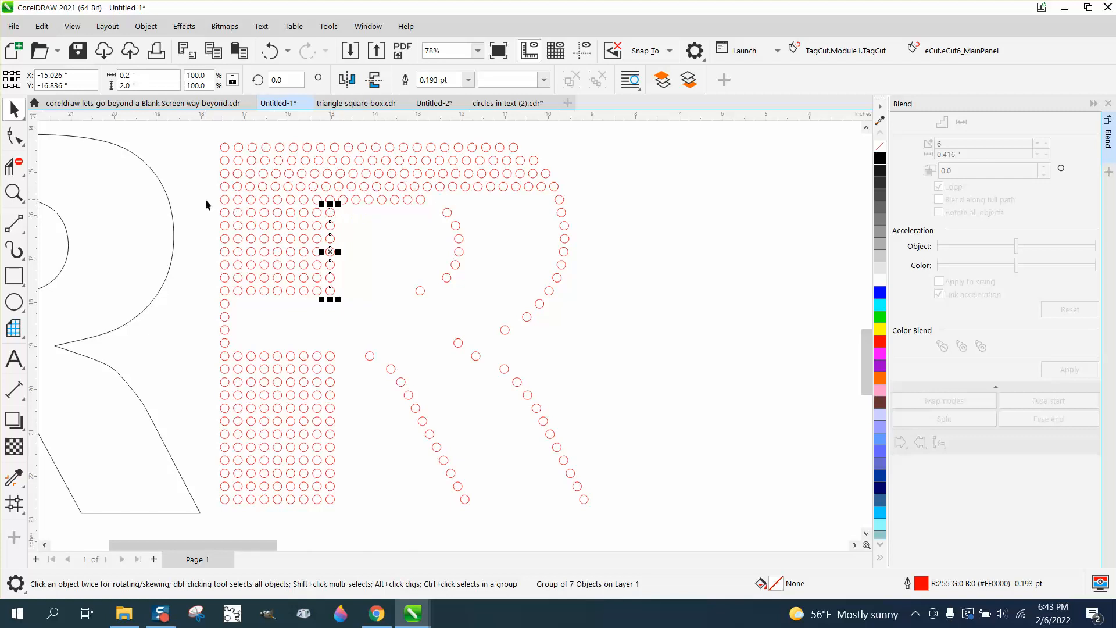
# - Break the lower stem's blends apart and ungroup them into separate circles
pyautogui.moveTo(207, 199); pyautogui.dragTo(359, 503)
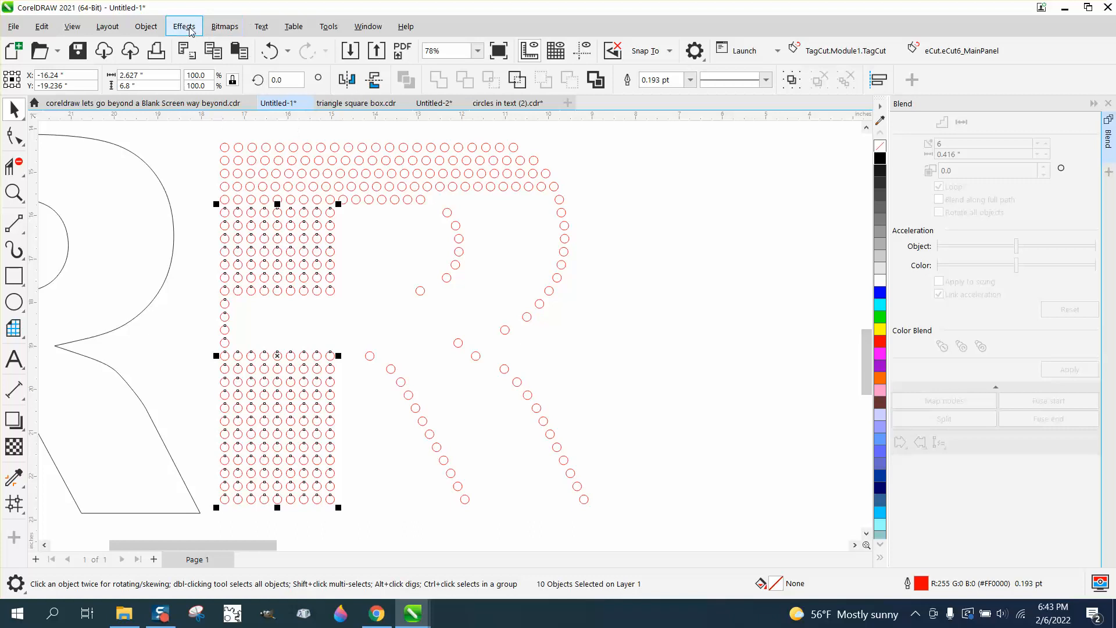
pyautogui.click(145, 26)
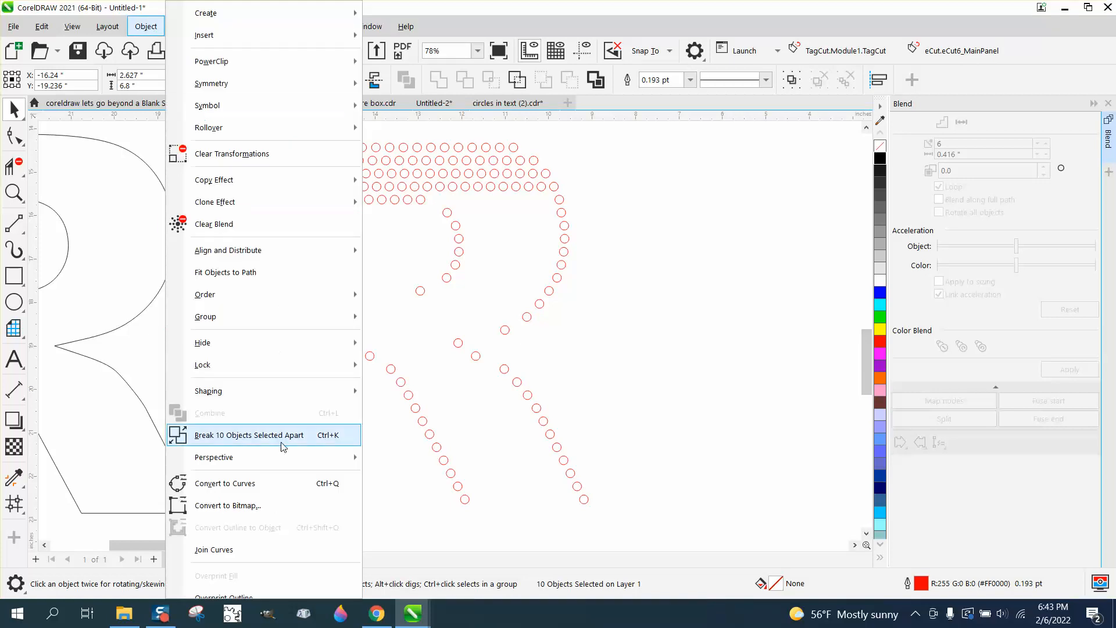
pyautogui.click(249, 435)
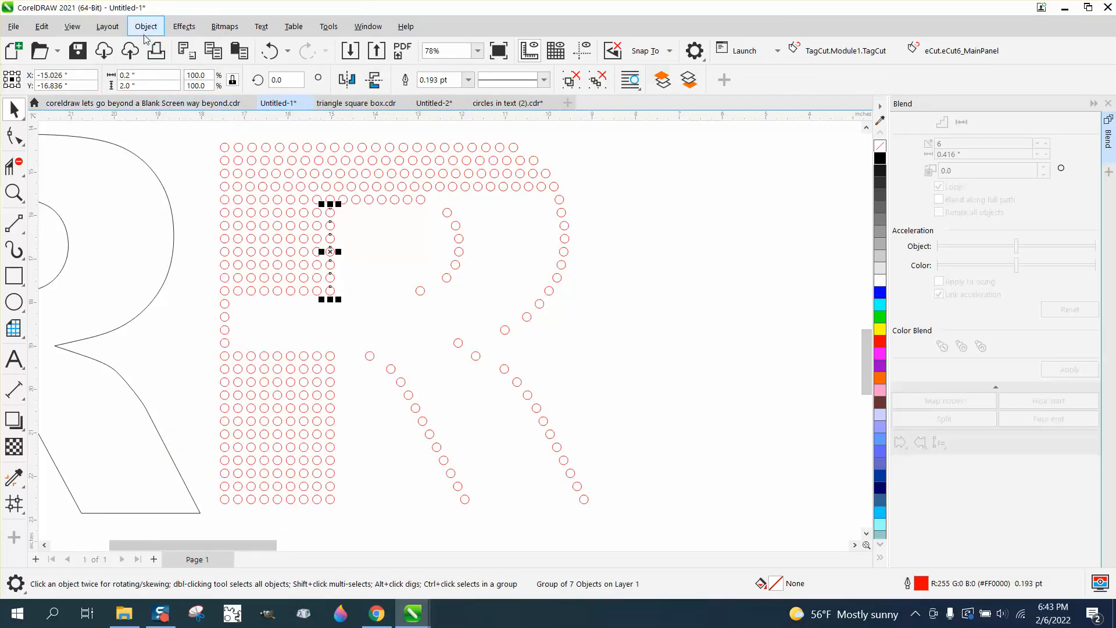
pyautogui.click(146, 27)
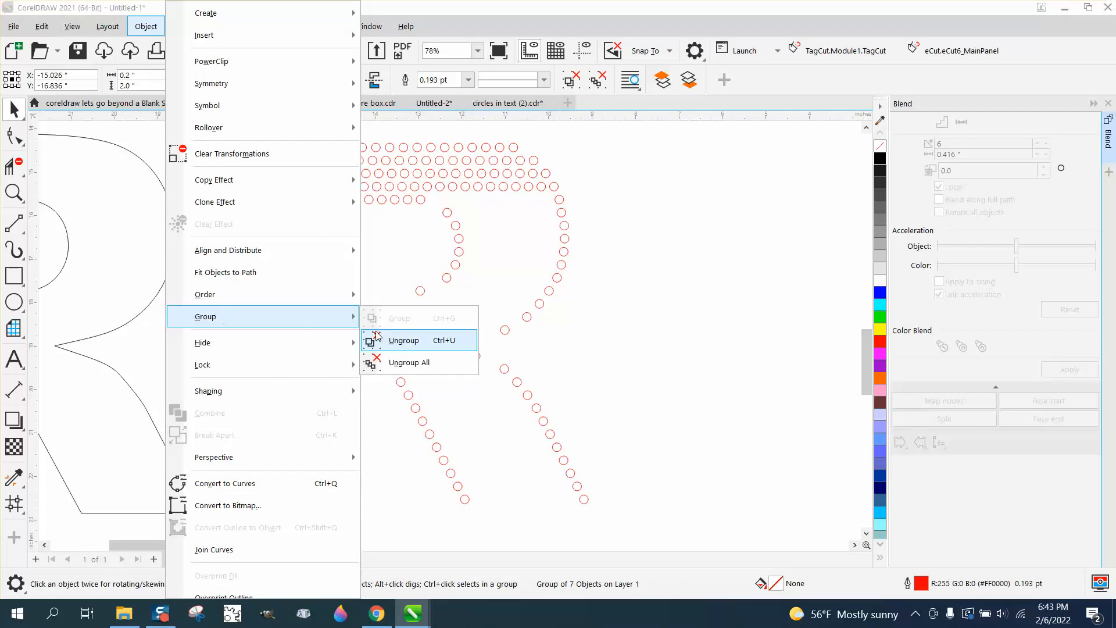
pyautogui.click(403, 340)
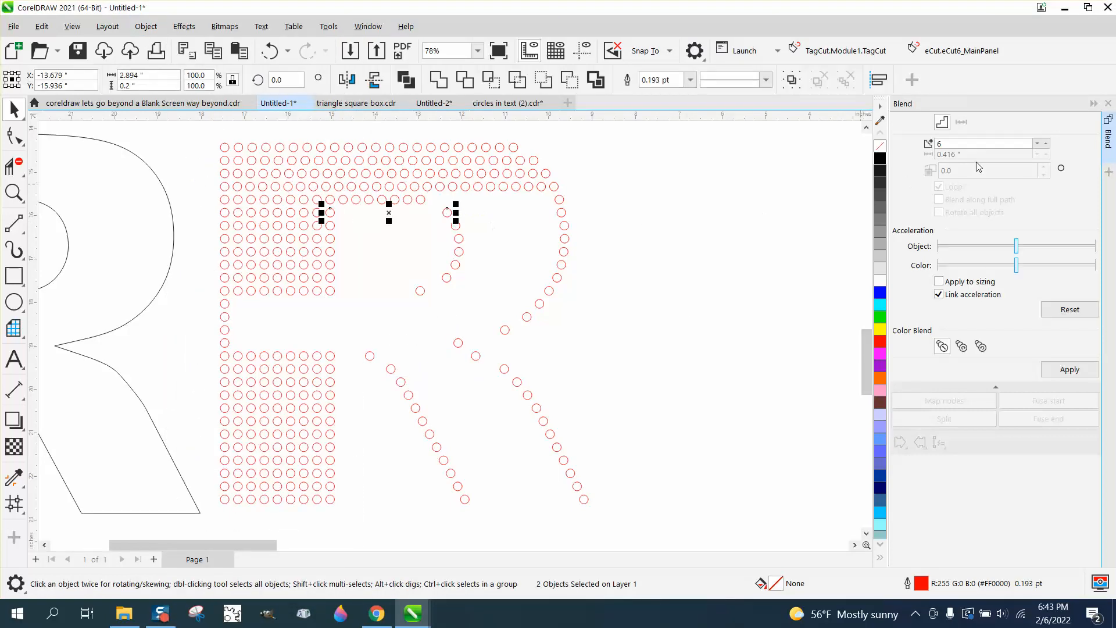
# - Blend the bowl's top rows with 9 and 8 steps between circle pairs across the gap
pyautogui.click(985, 143)
pyautogui.write('9')
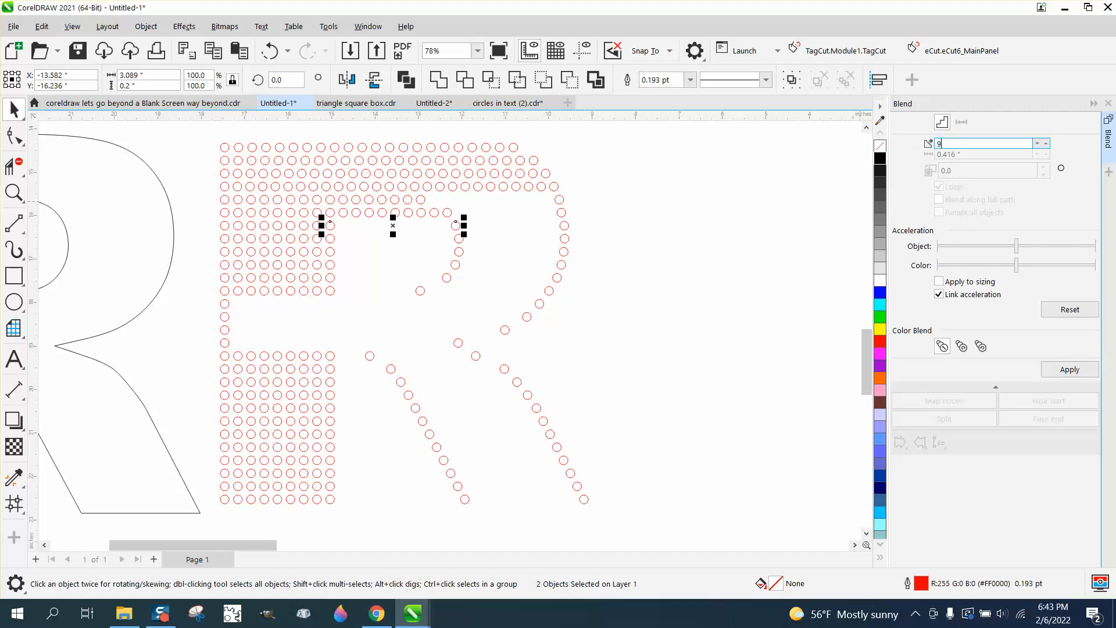
pyautogui.click(1070, 370)
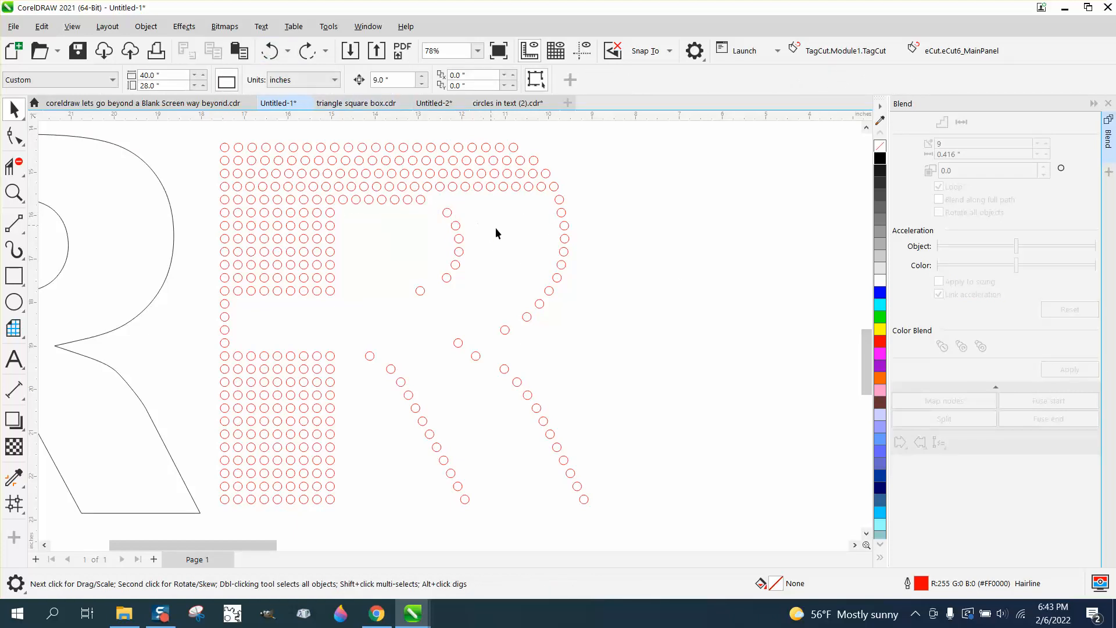
pyautogui.moveTo(429, 205)
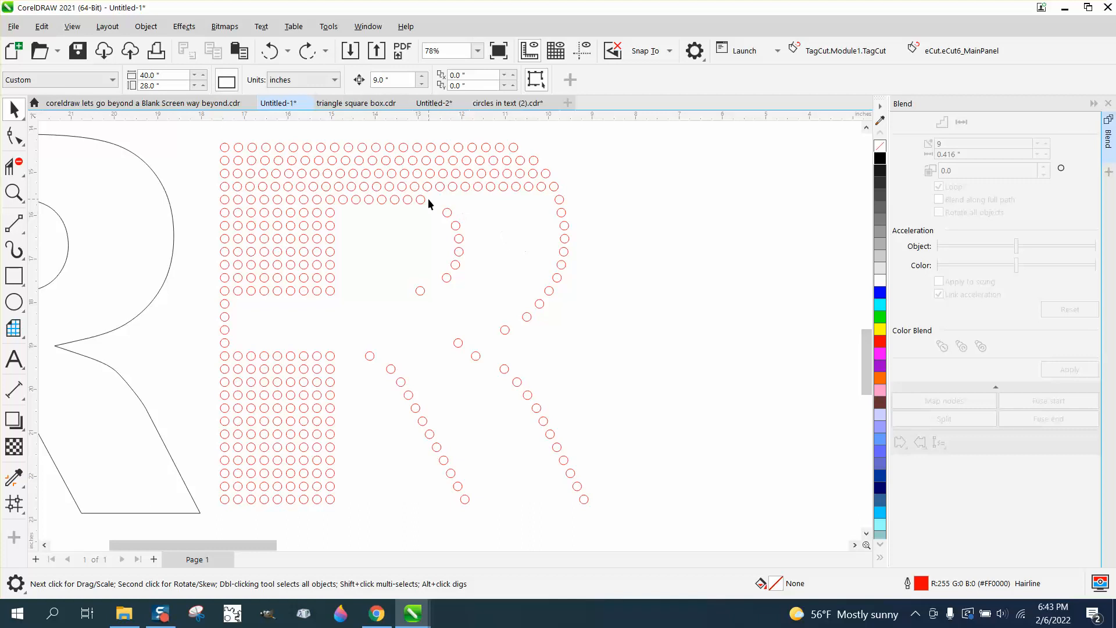
pyautogui.click(420, 199)
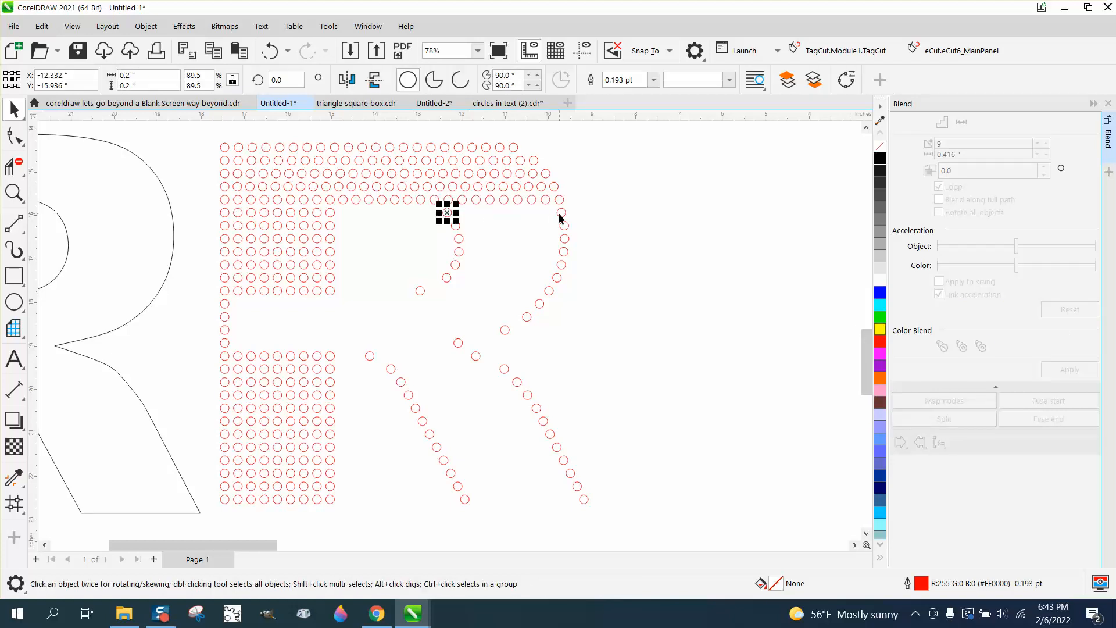
pyautogui.click(1069, 370)
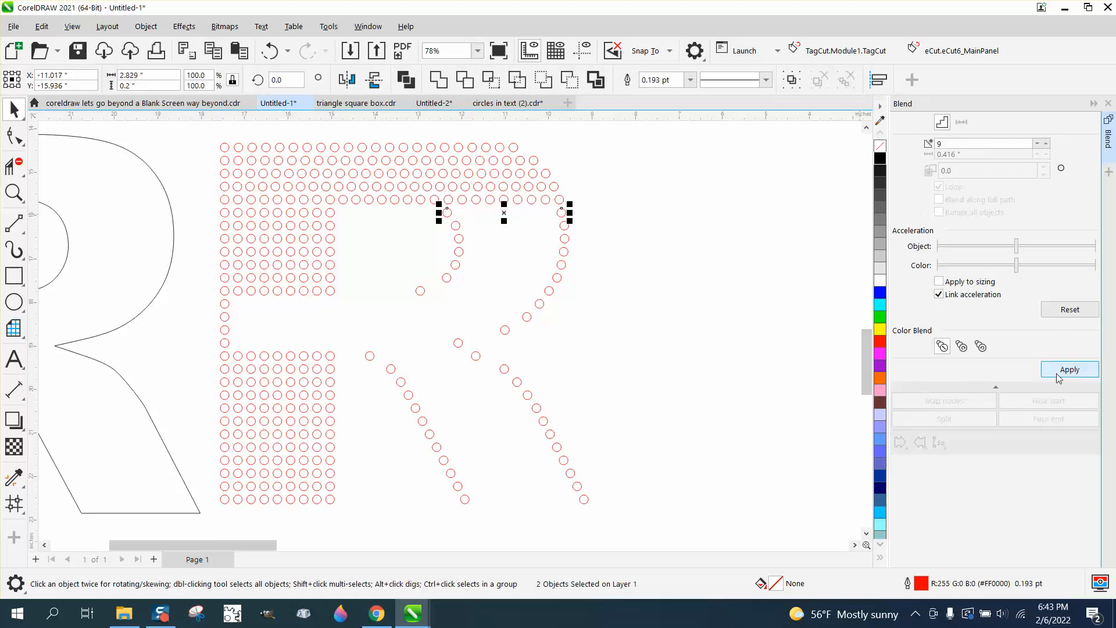
pyautogui.click(1069, 369)
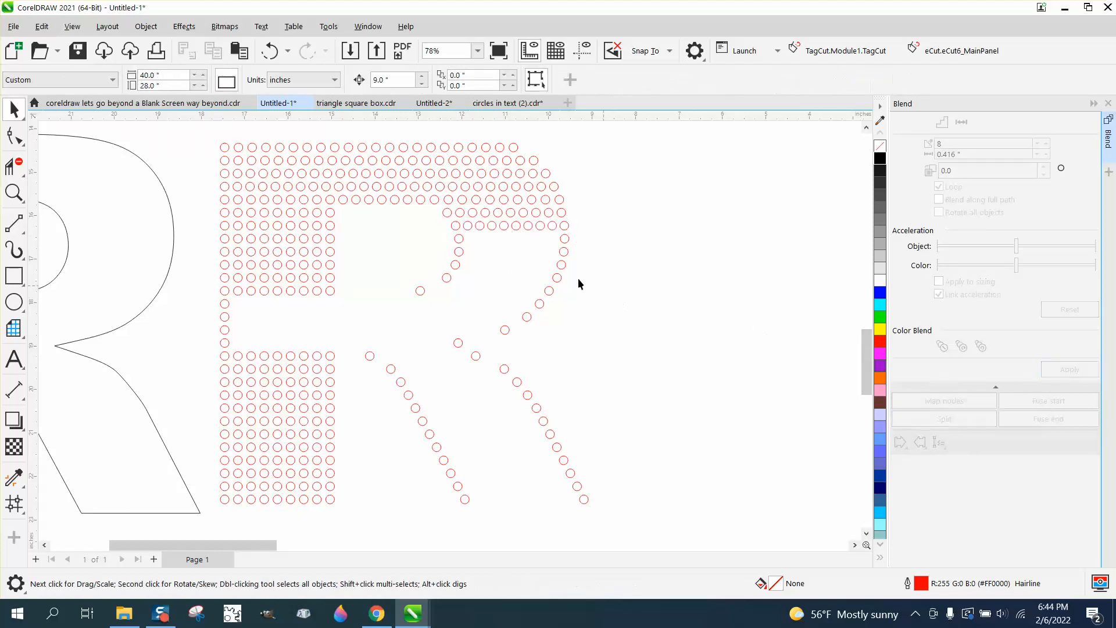
# - Blend the next two bowl rows between their selected circles
pyautogui.click(459, 238)
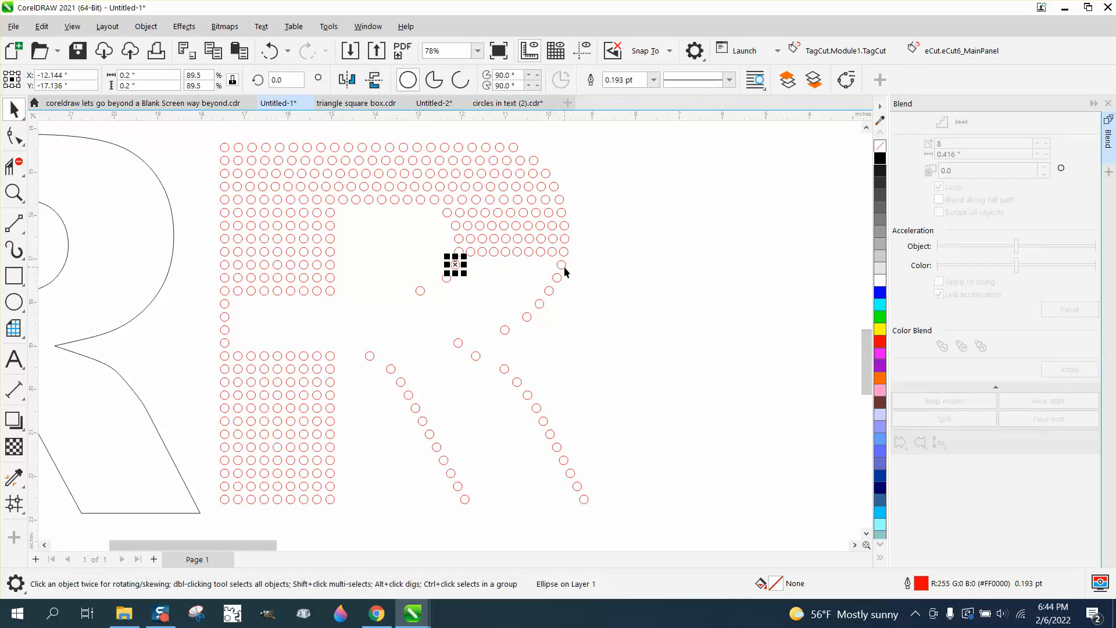
pyautogui.click(1069, 370)
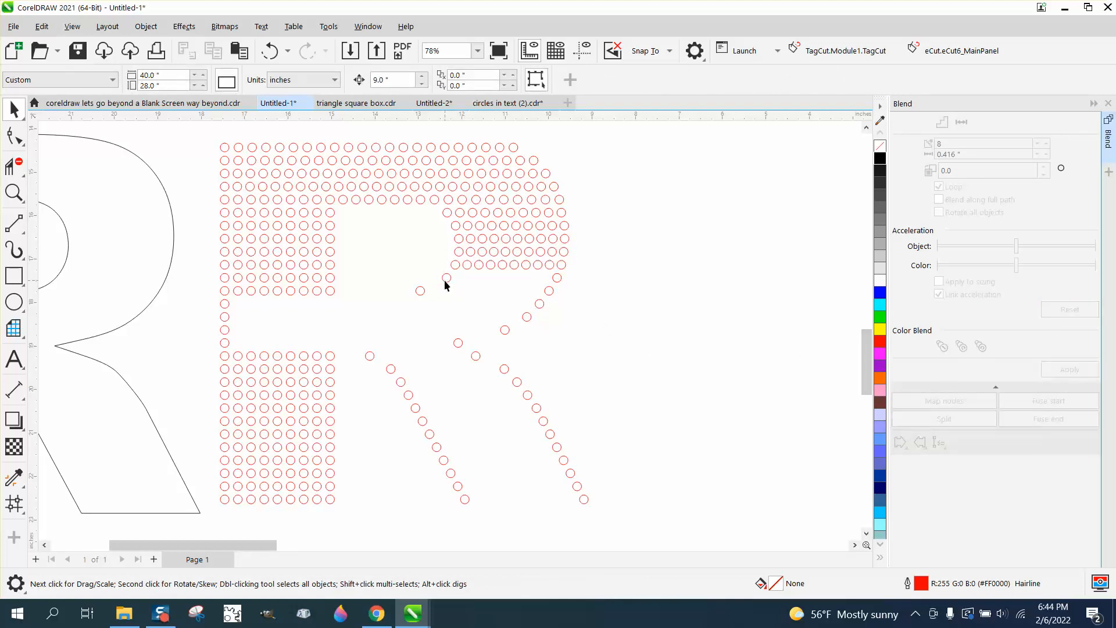
pyautogui.click(447, 278)
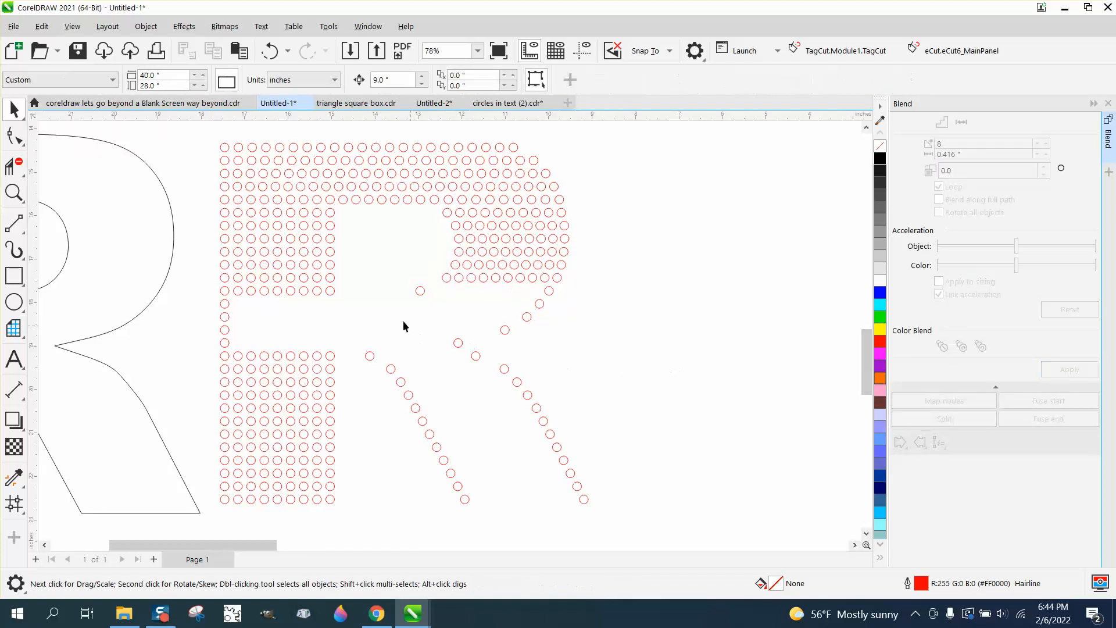
# - Close the bowl's lower edge with a 10-step blend between its two edge circles
pyautogui.click(420, 291)
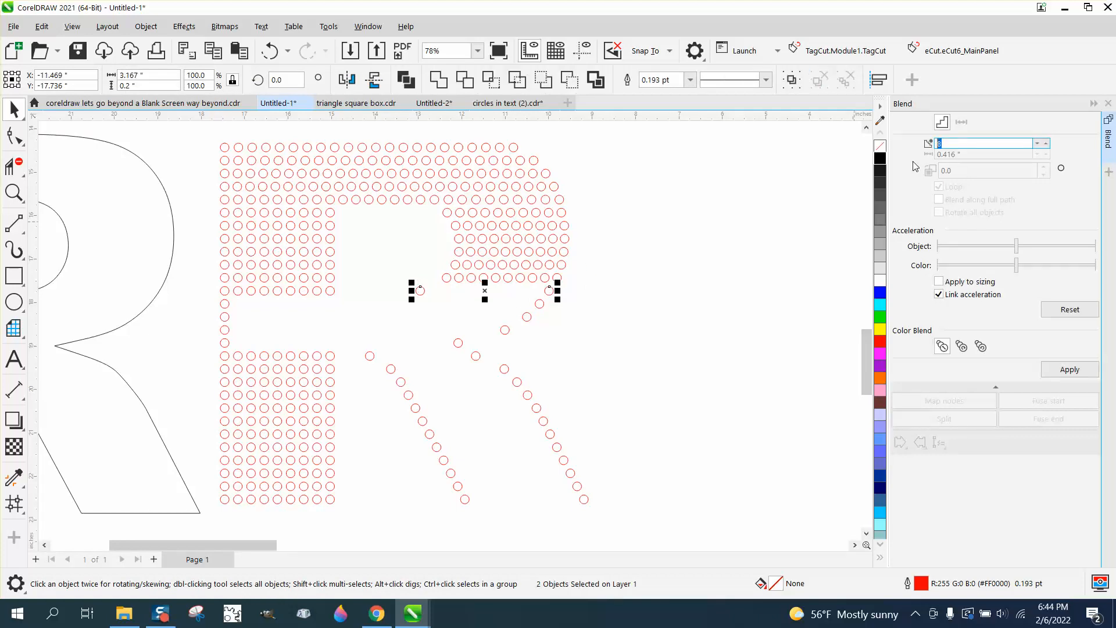
pyautogui.write('10')
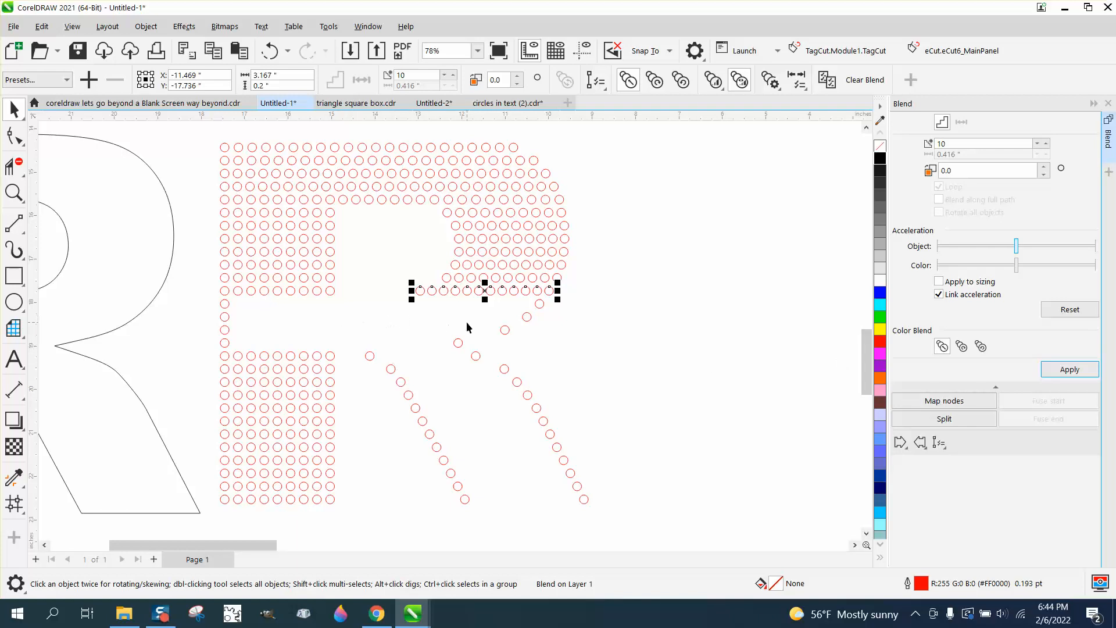
pyautogui.moveTo(277, 309)
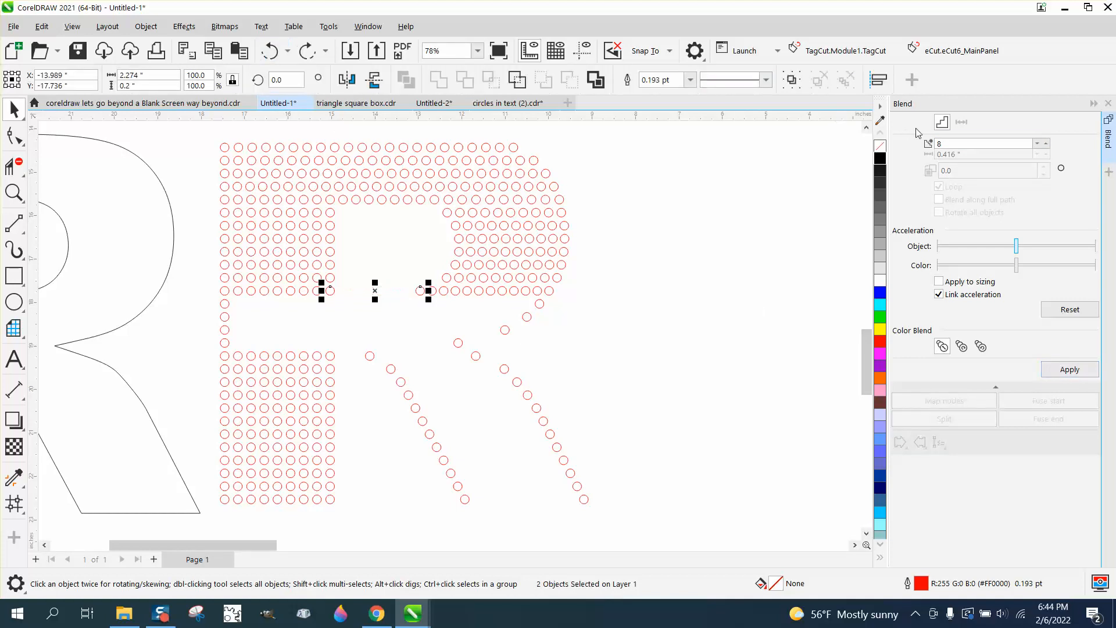
pyautogui.click(1038, 145)
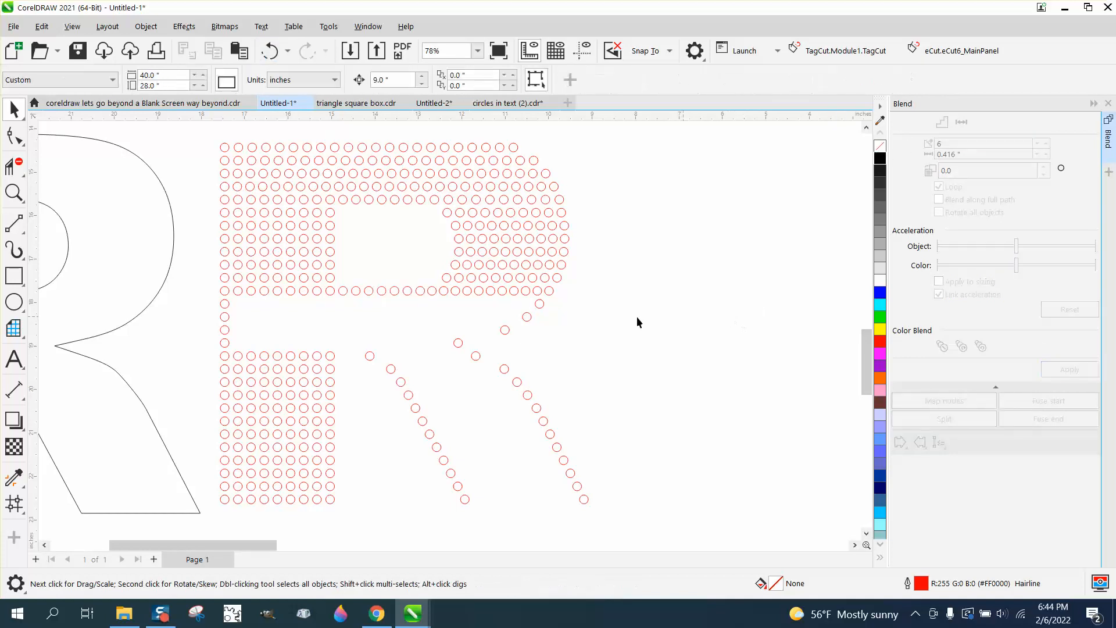
# - Blend 22-step circle rows beneath the bowl between their end circles
pyautogui.click(225, 303)
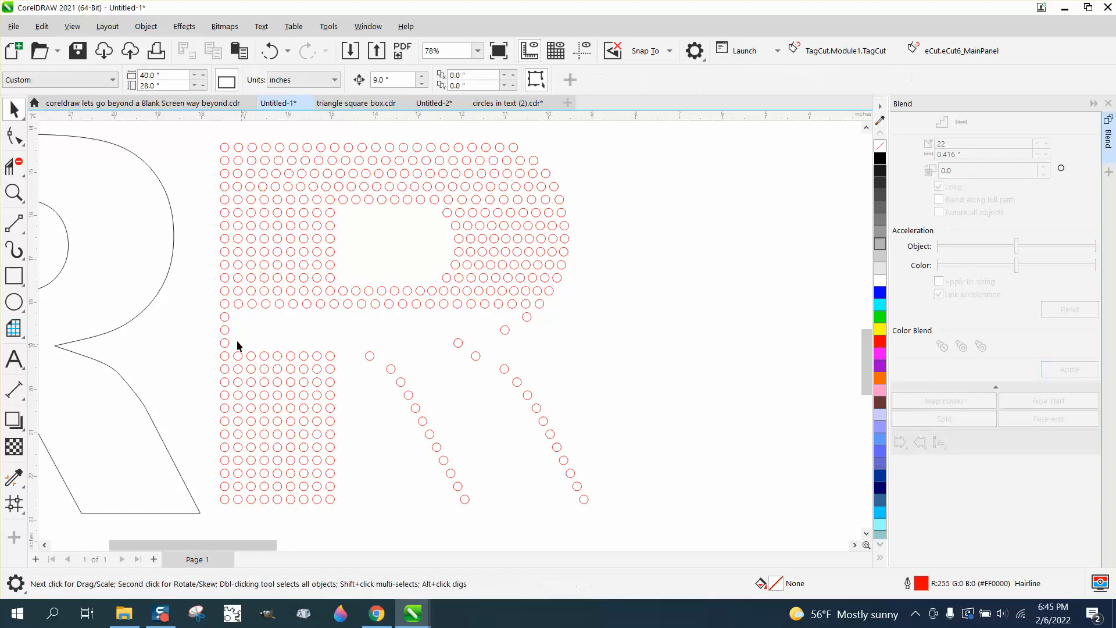
pyautogui.click(224, 316)
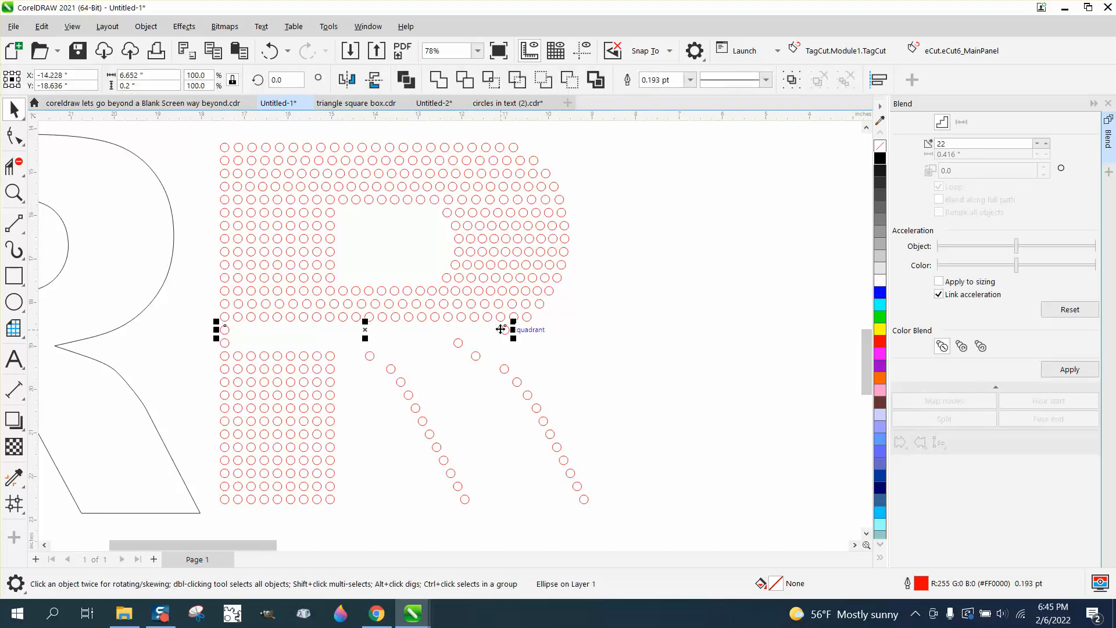
pyautogui.click(1070, 370)
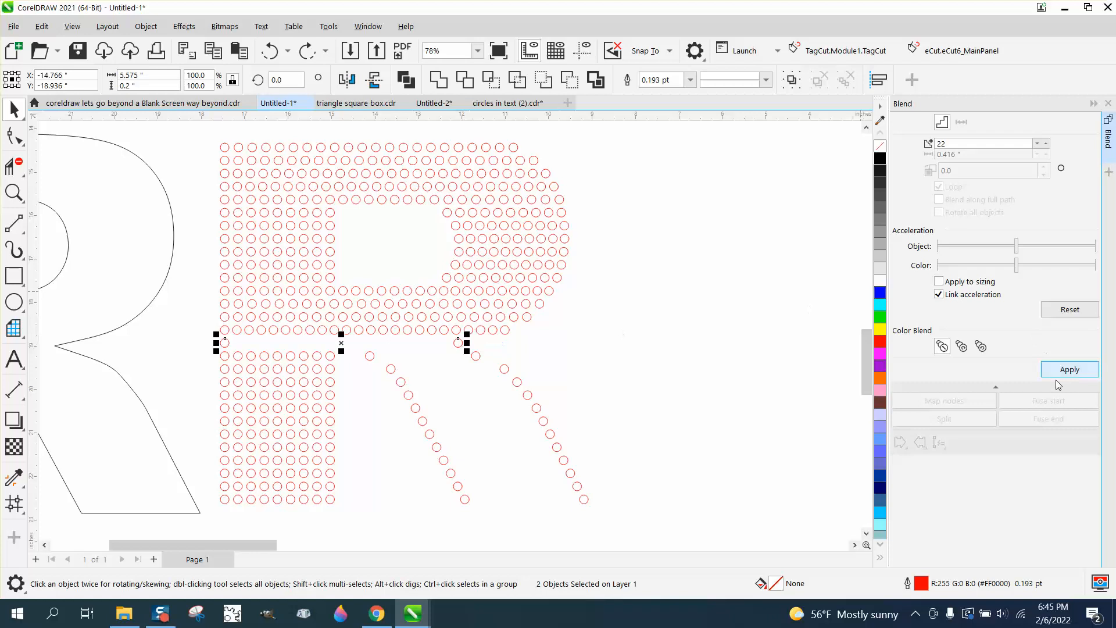
pyautogui.click(1068, 369)
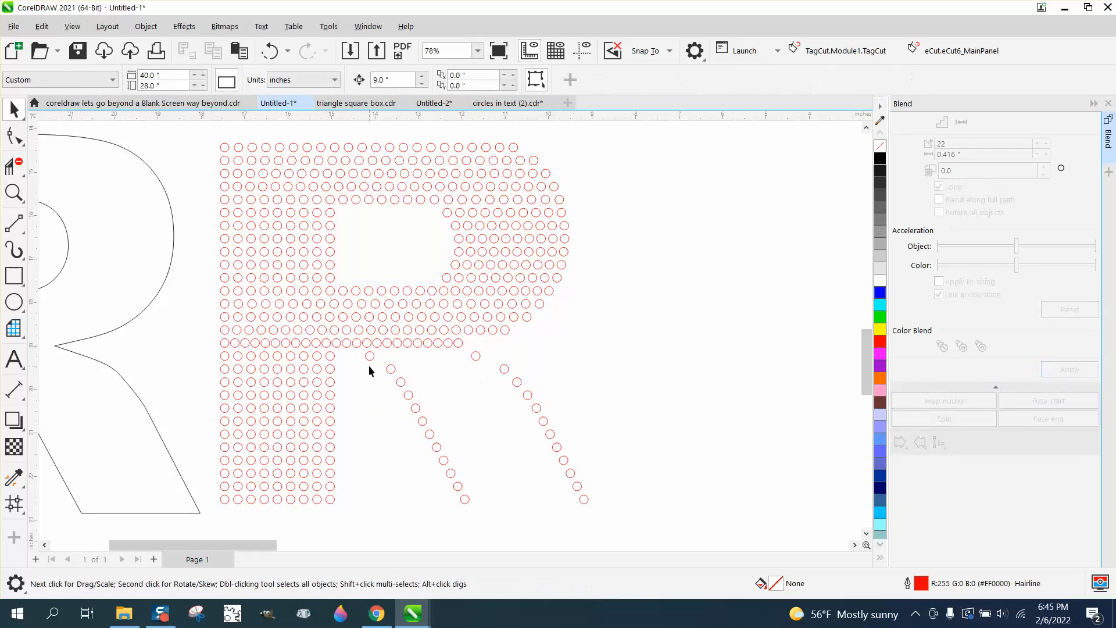
# - Select the row above the legs' end circles and set its blend to 8 steps
pyautogui.click(368, 356)
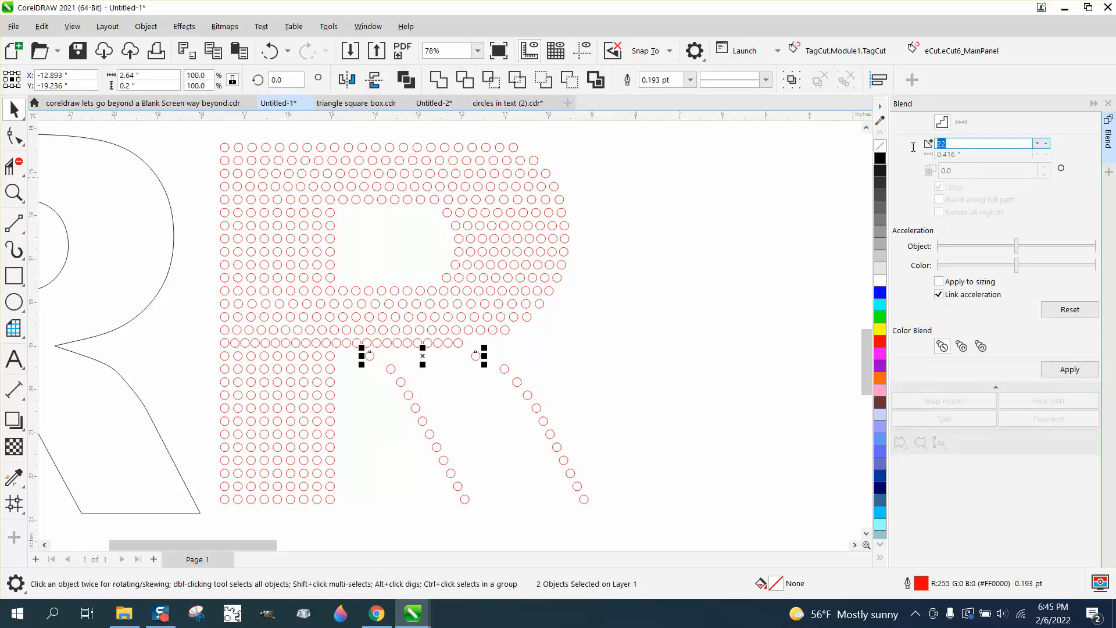
pyautogui.write('8')
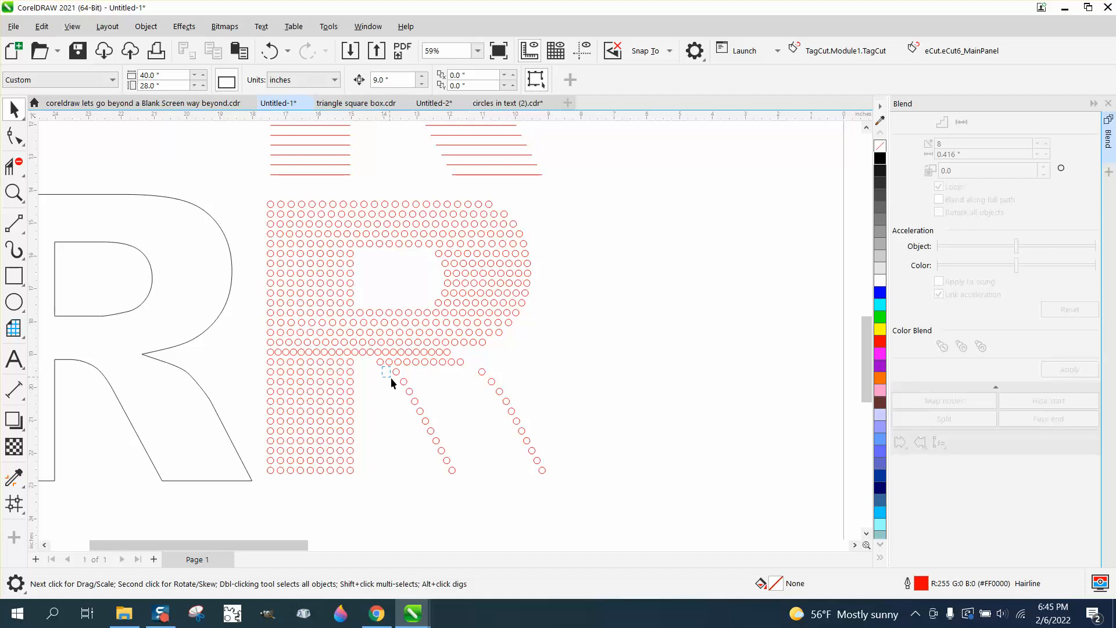
# - Blend the two diagonal leg lines to fill the leg, then fill the circles black
pyautogui.click(424, 397)
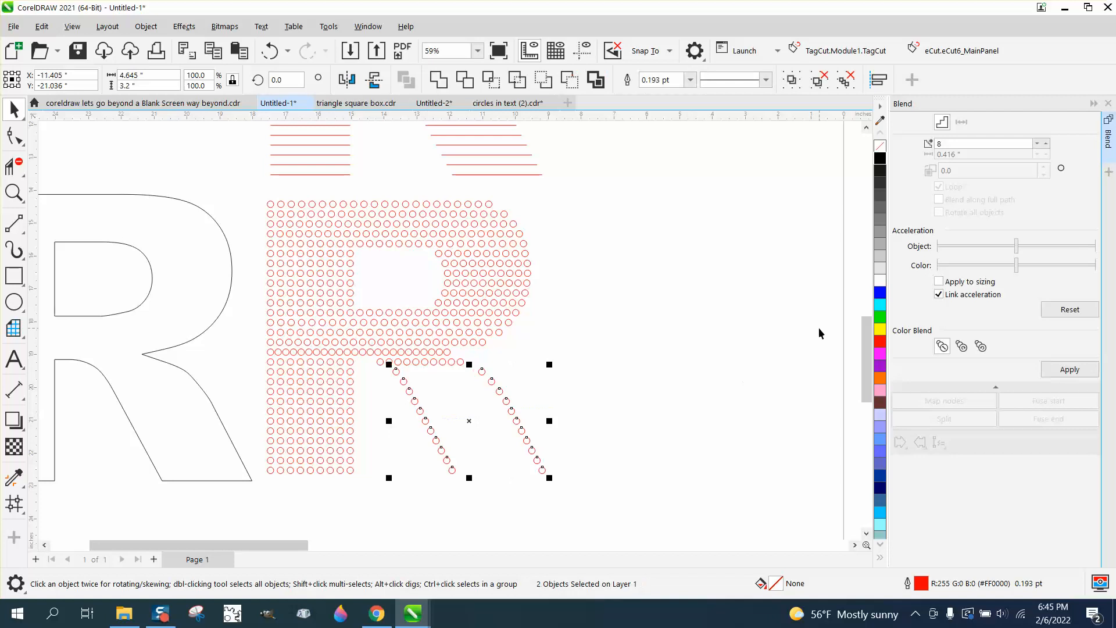
pyautogui.click(1068, 370)
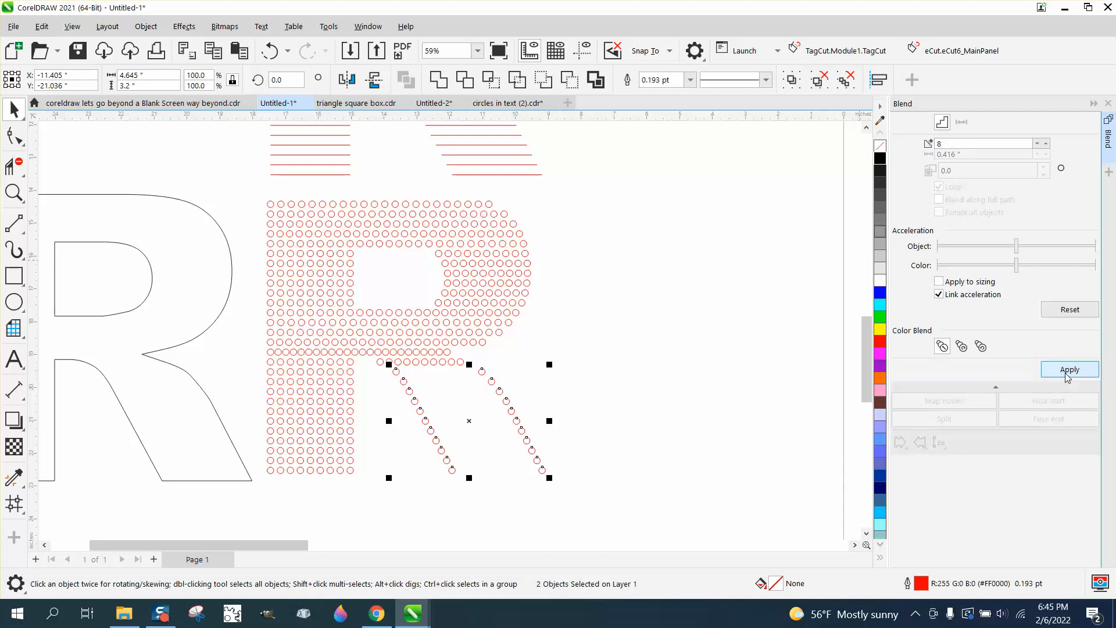
pyautogui.click(1067, 370)
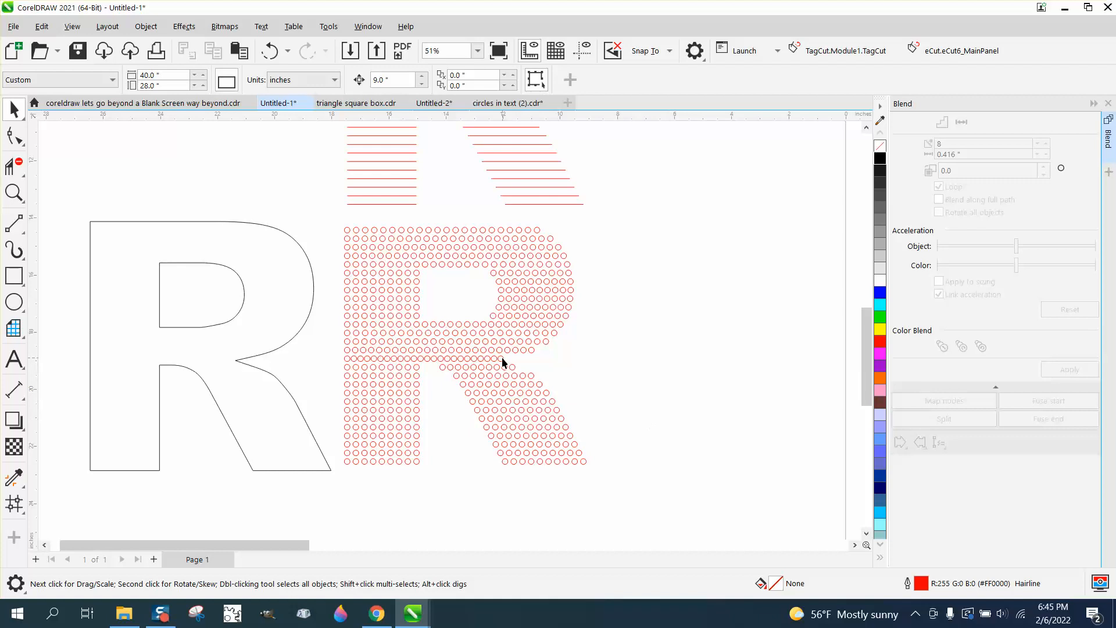
pyautogui.click(500, 357)
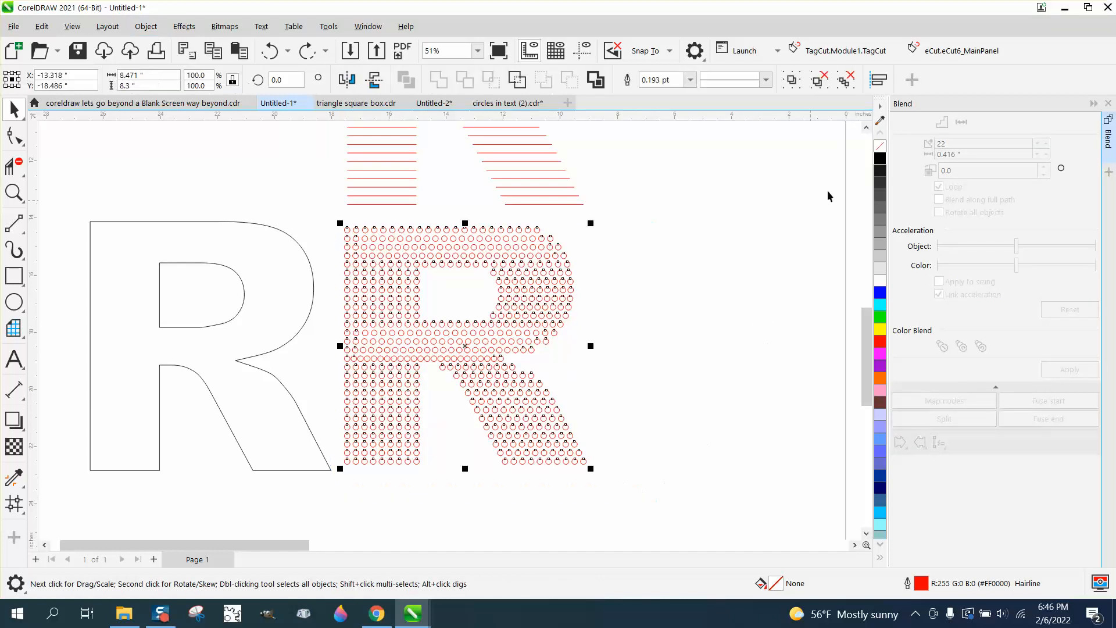
pyautogui.click(881, 158)
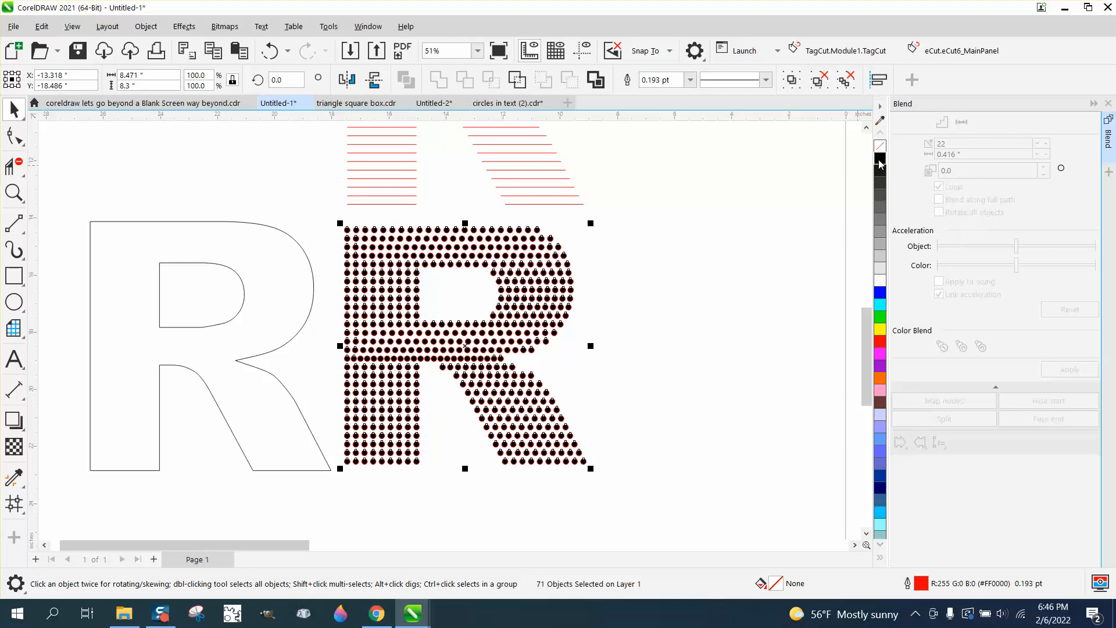
# - Fill the R's circles with the black swatch so they show as solid dots
pyautogui.click(881, 158)
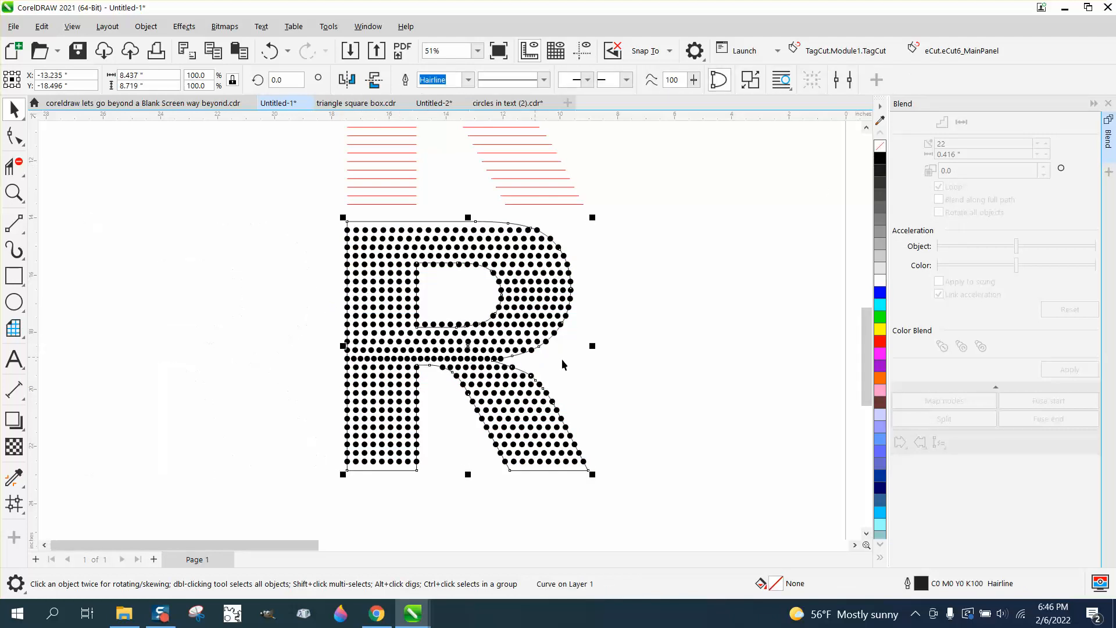
pyautogui.scroll(-3)
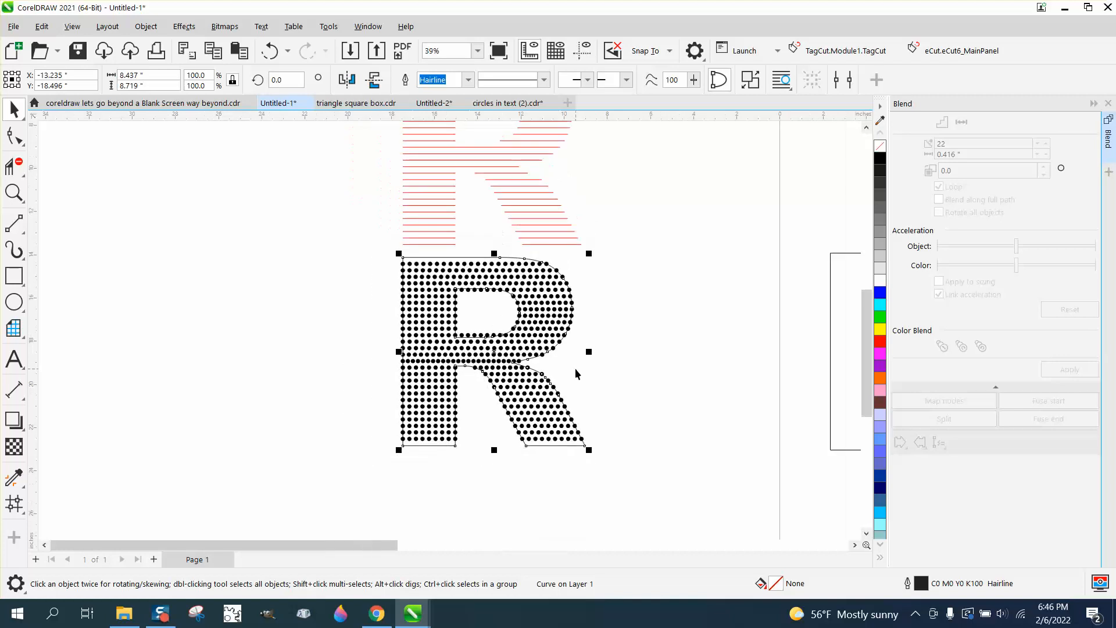
pyautogui.scroll(-3)
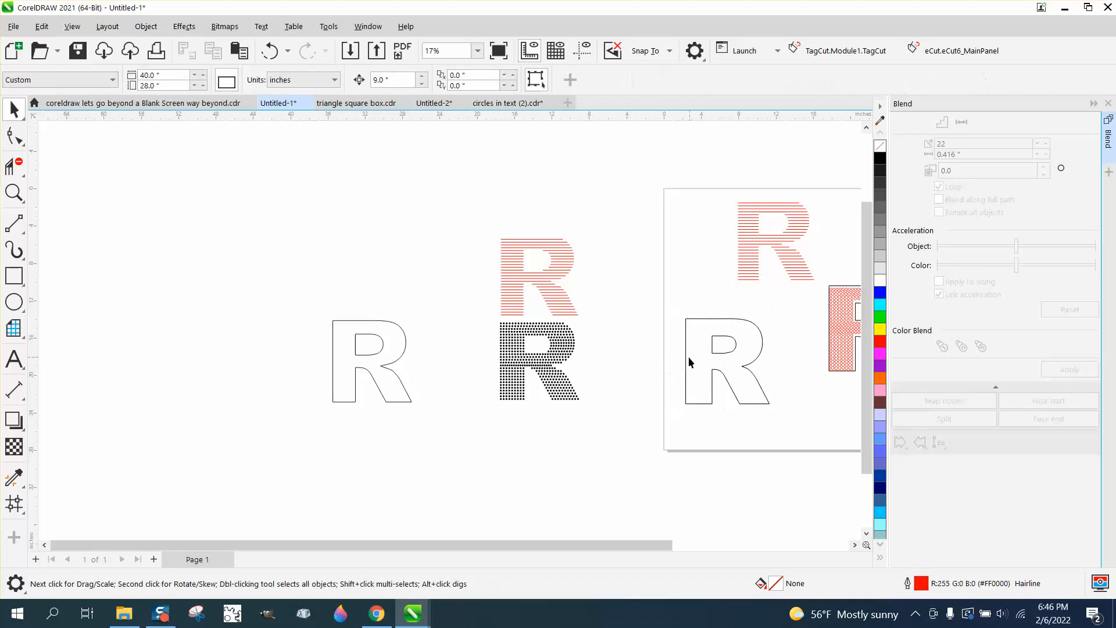
pyautogui.click(548, 359)
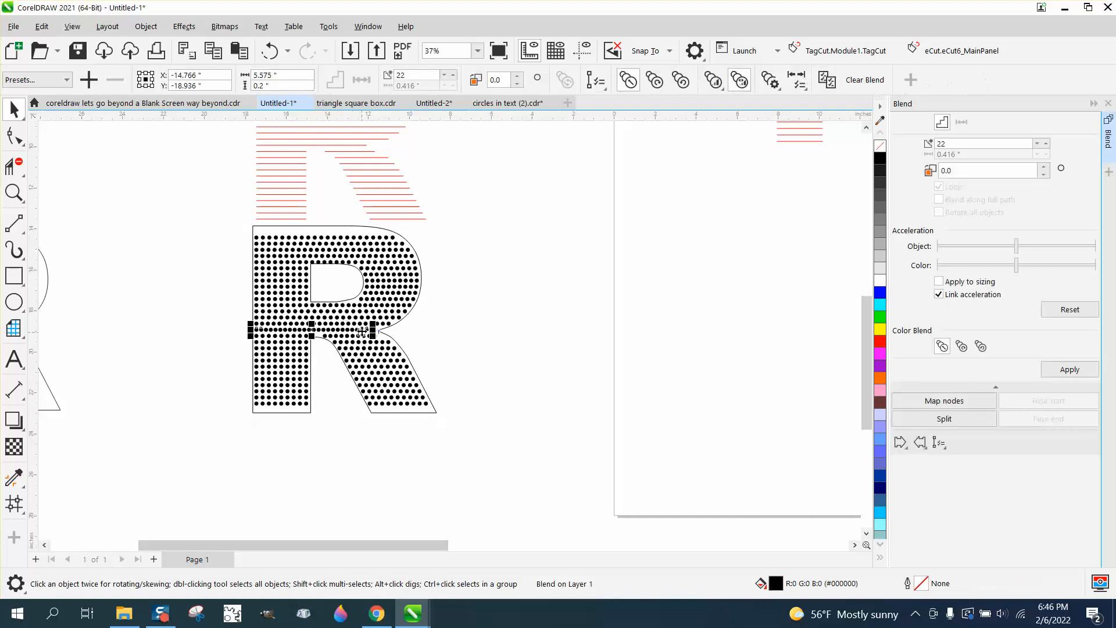
# - Break the dot blend apart and select the crowded row's Steps value to reduce it to 20
pyautogui.click(145, 27)
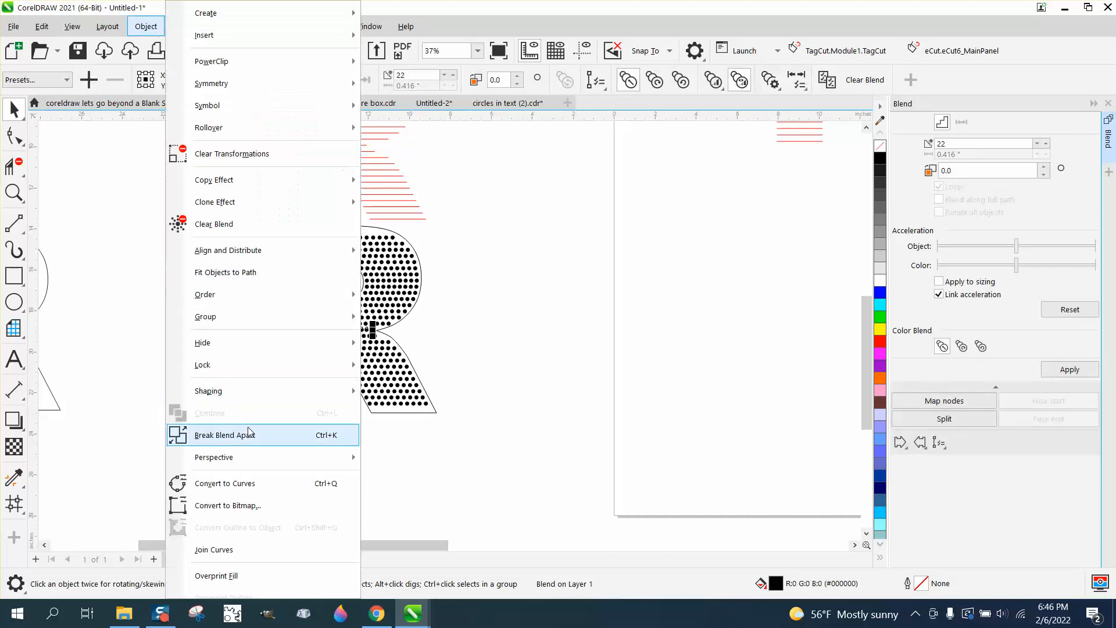
pyautogui.click(225, 433)
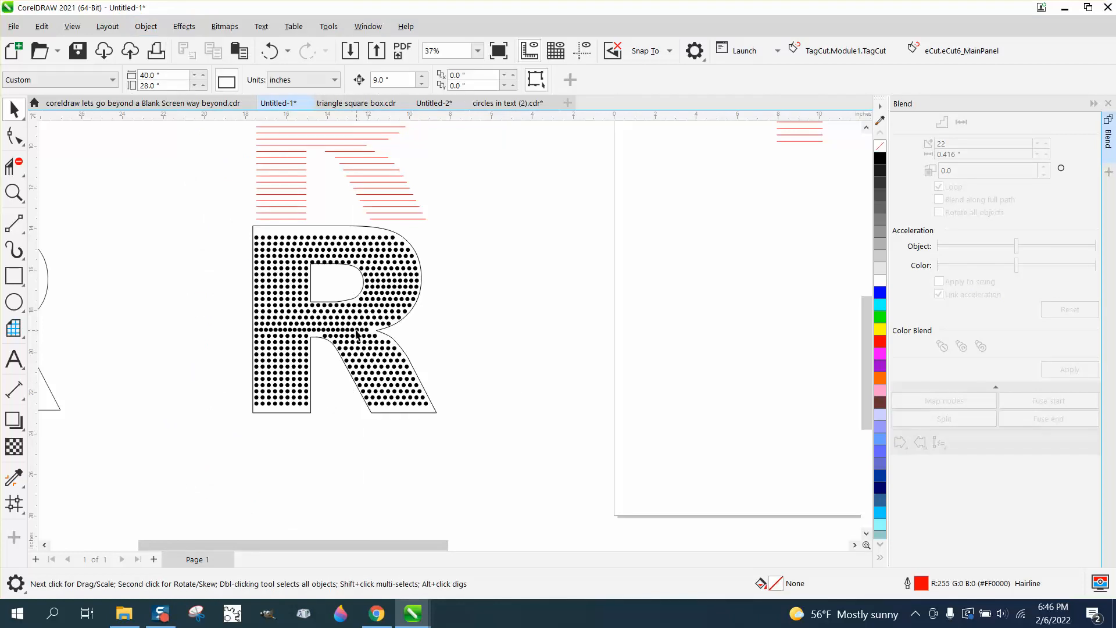
pyautogui.click(342, 331)
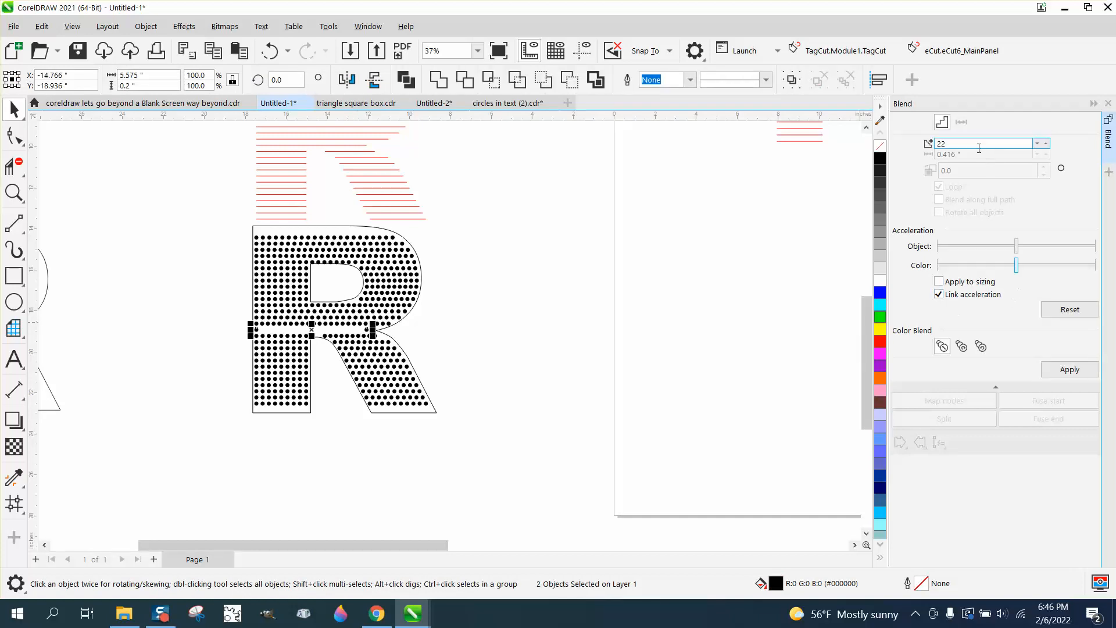
pyautogui.tripleClick(986, 143)
pyautogui.write('20')
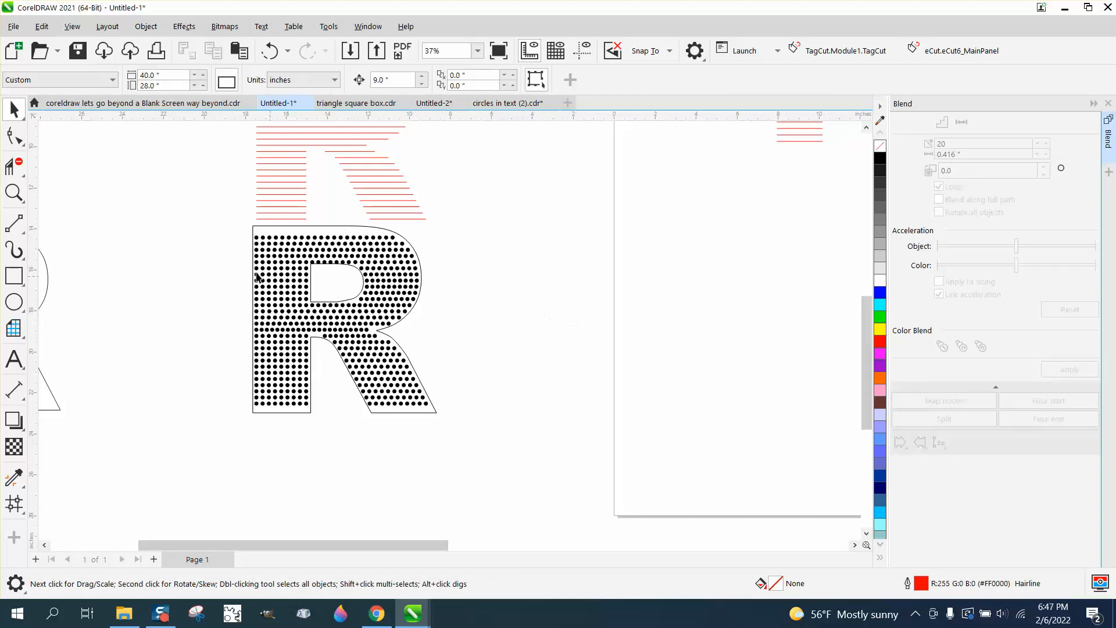
# - Zoom in on the dotted R and set the nudge distance to .3 inches
pyautogui.click(14, 193)
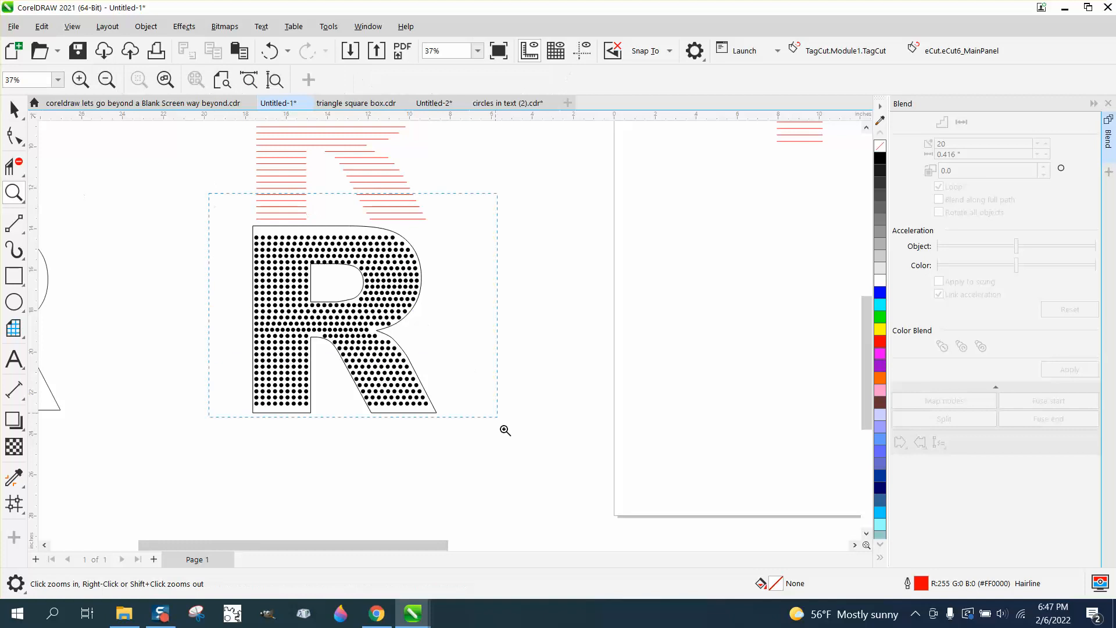
pyautogui.click(506, 430)
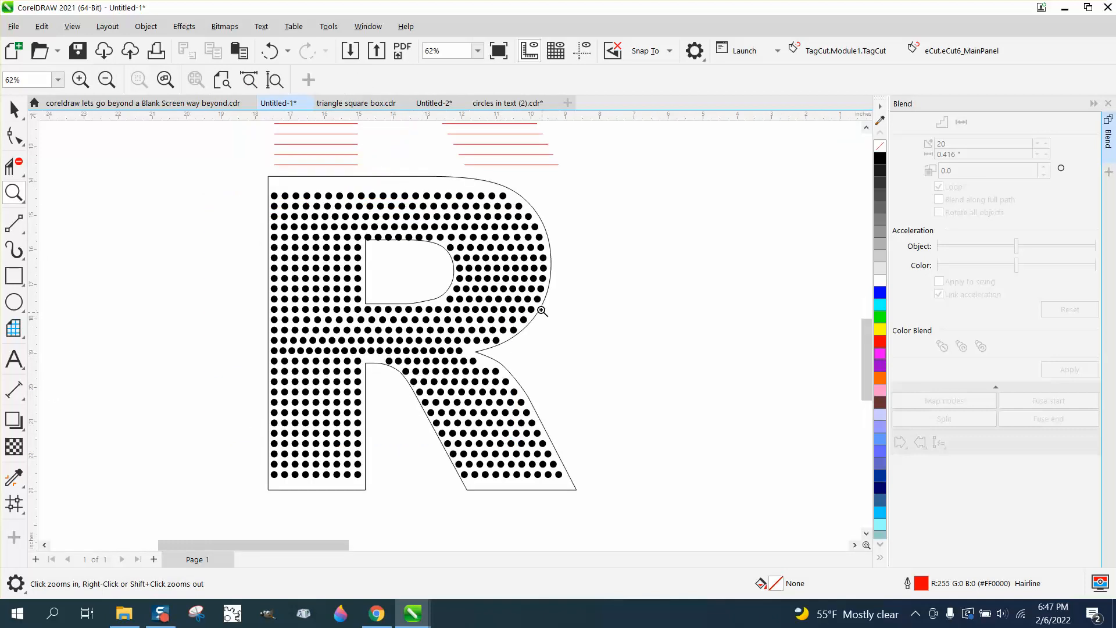
pyautogui.click(14, 108)
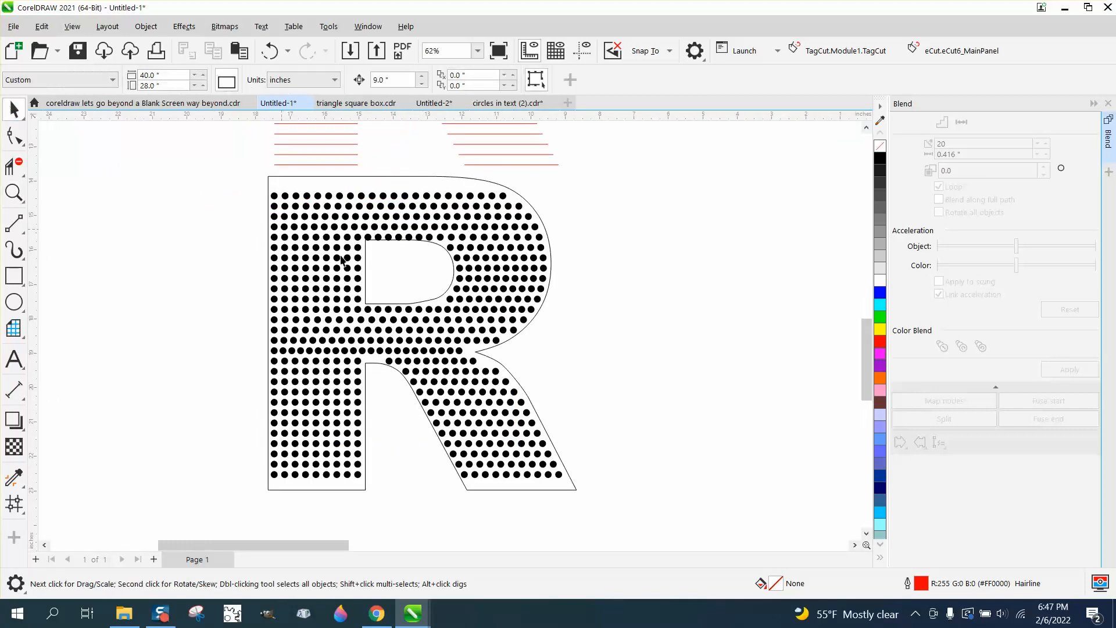
pyautogui.click(274, 199)
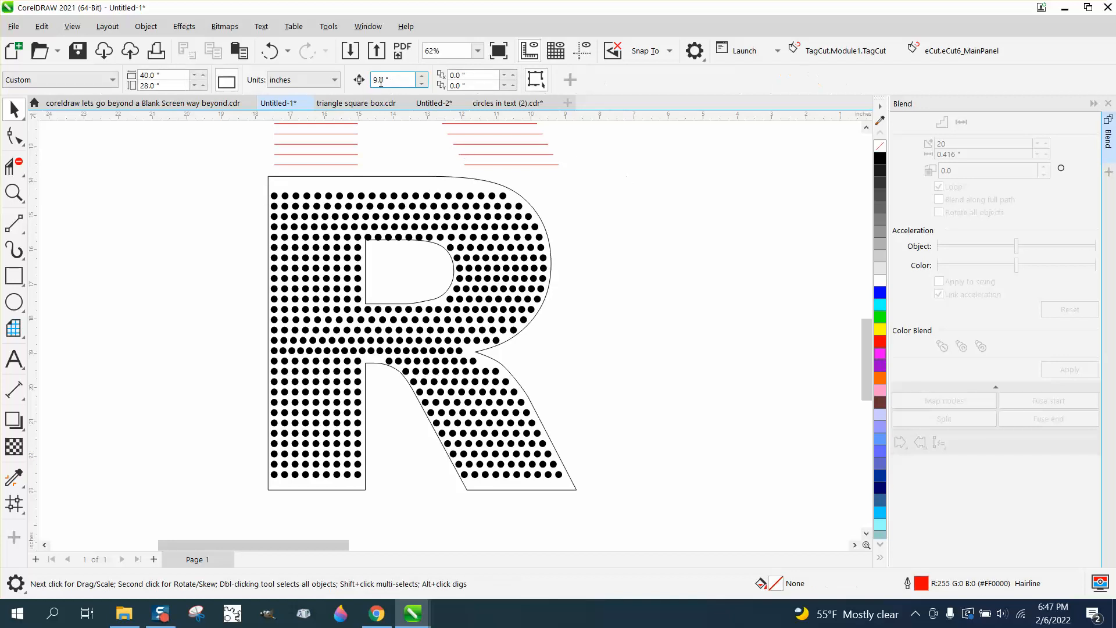
pyautogui.write('.3')
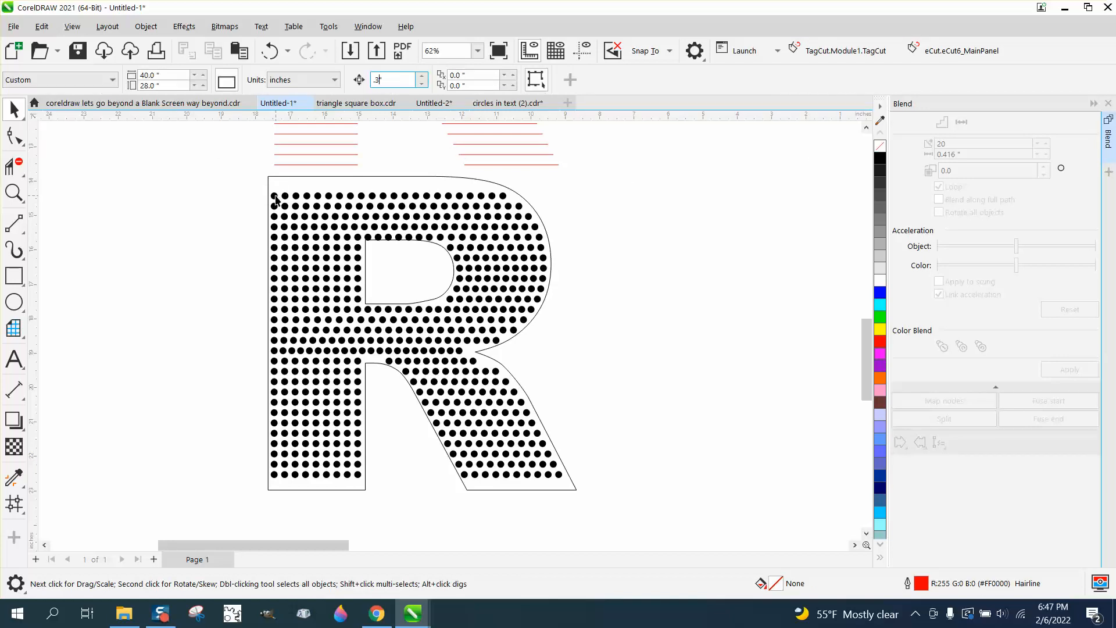
# - Break the top row's blend apart into 20 separate circles via Object > Break Blend Apart
pyautogui.click(275, 197)
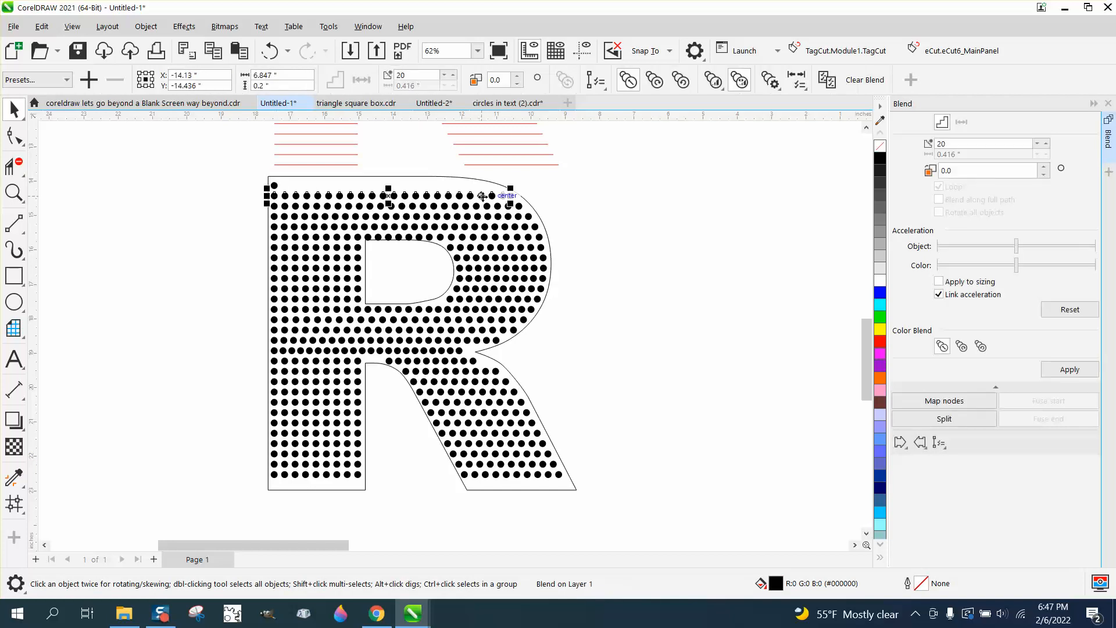
pyautogui.click(145, 26)
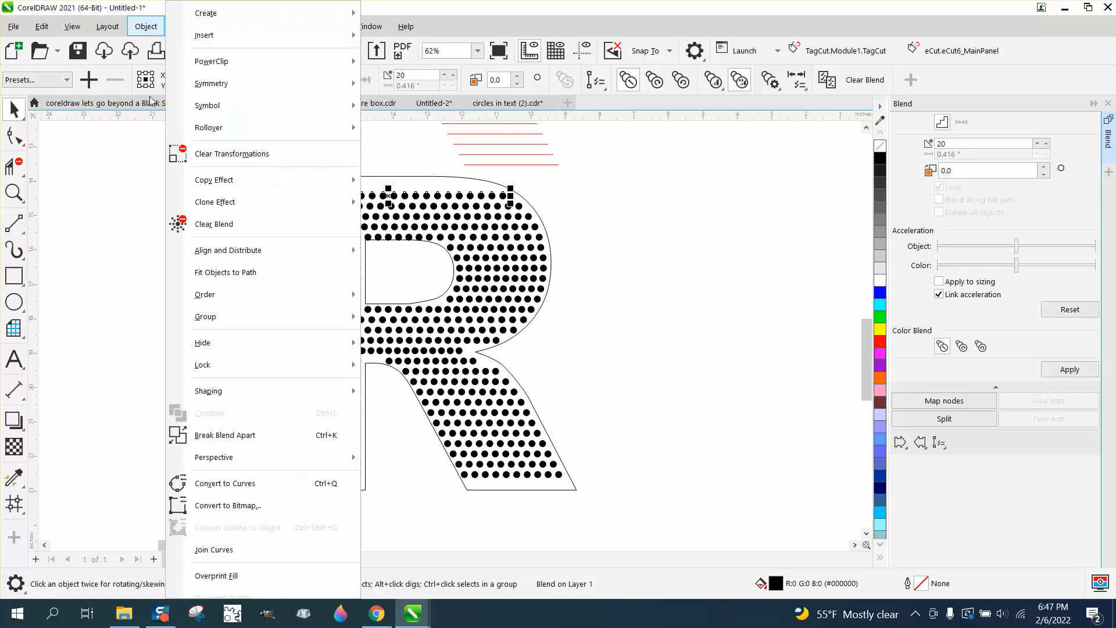
pyautogui.moveTo(224, 433)
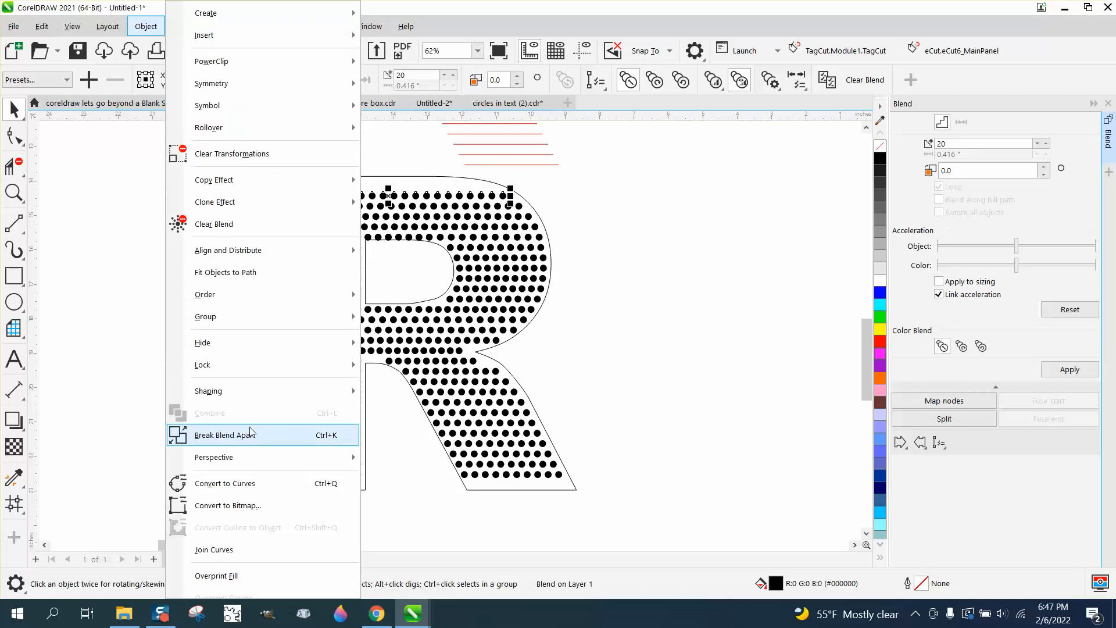
pyautogui.click(224, 433)
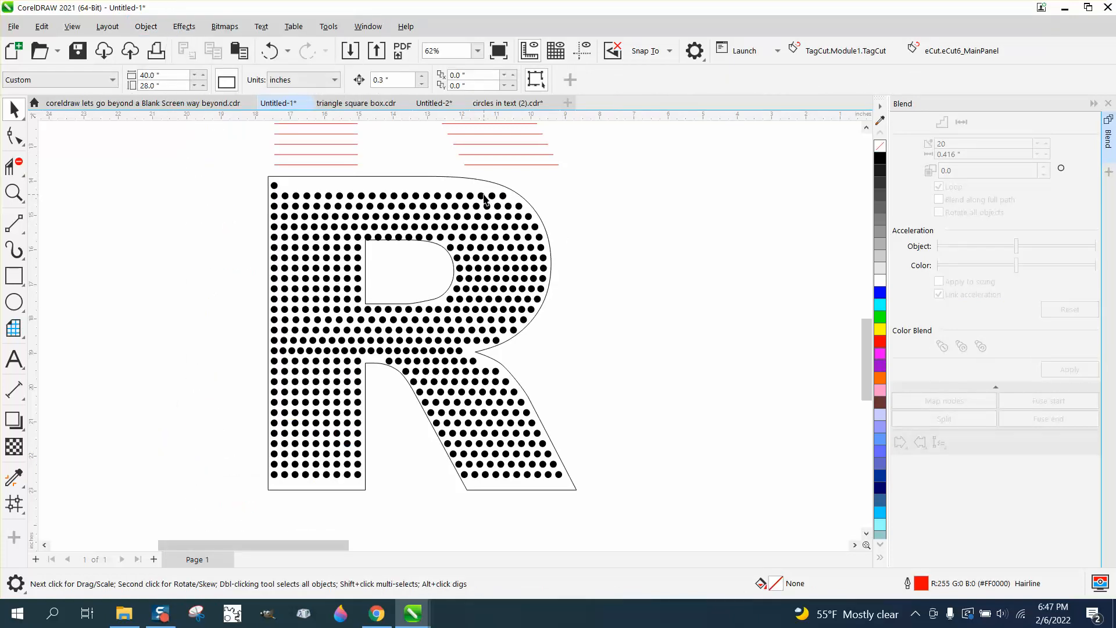
pyautogui.click(145, 27)
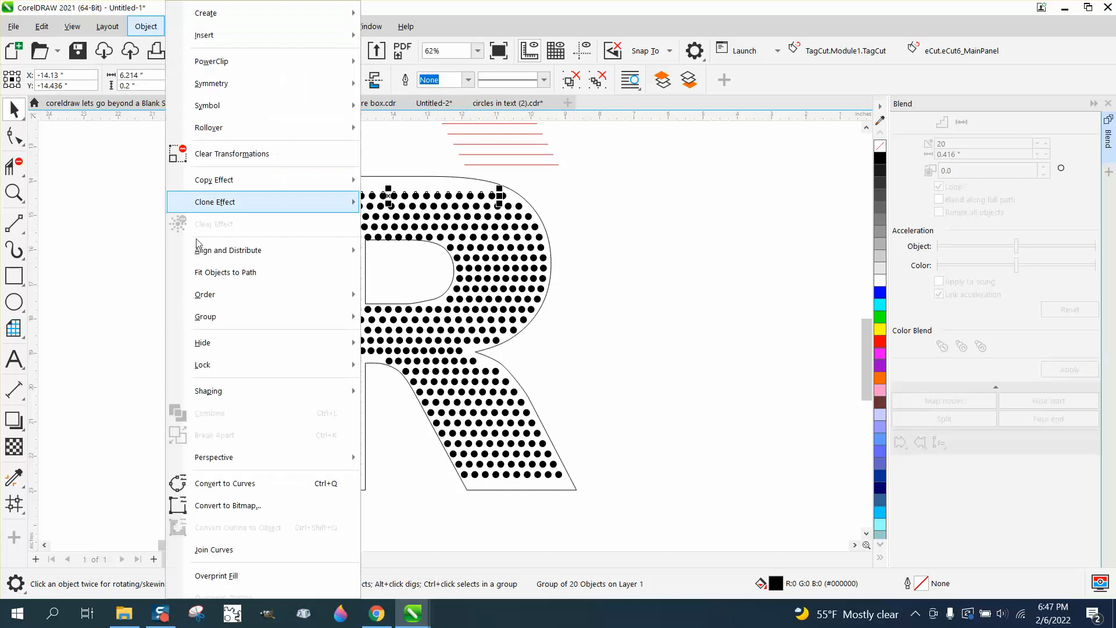
pyautogui.moveTo(235, 316)
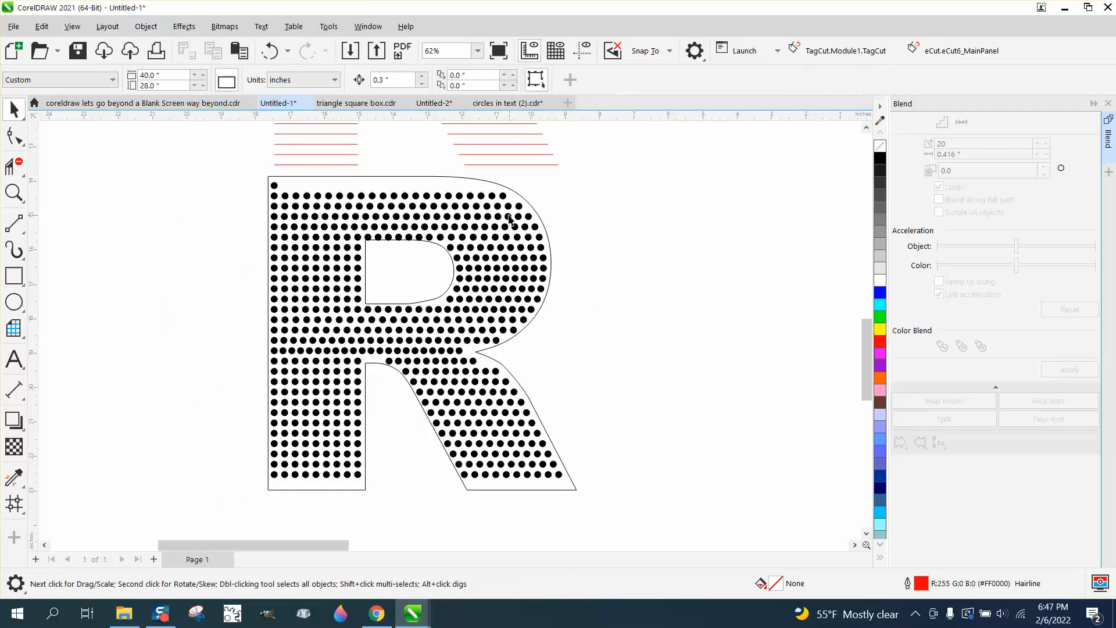
pyautogui.click(491, 197)
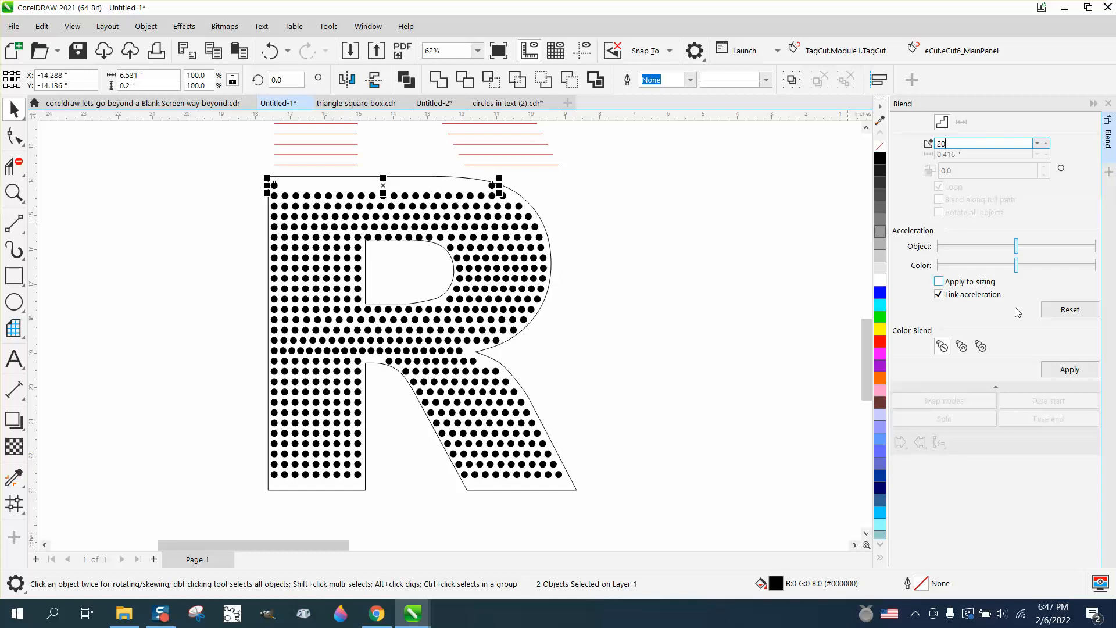
pyautogui.click(754, 362)
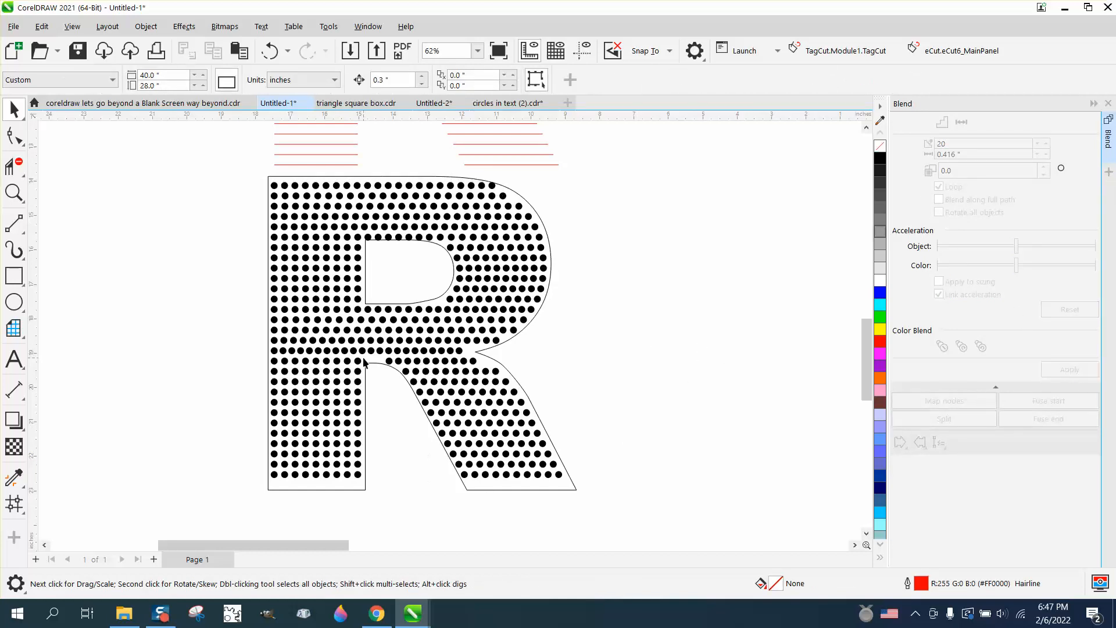
pyautogui.moveTo(360, 489)
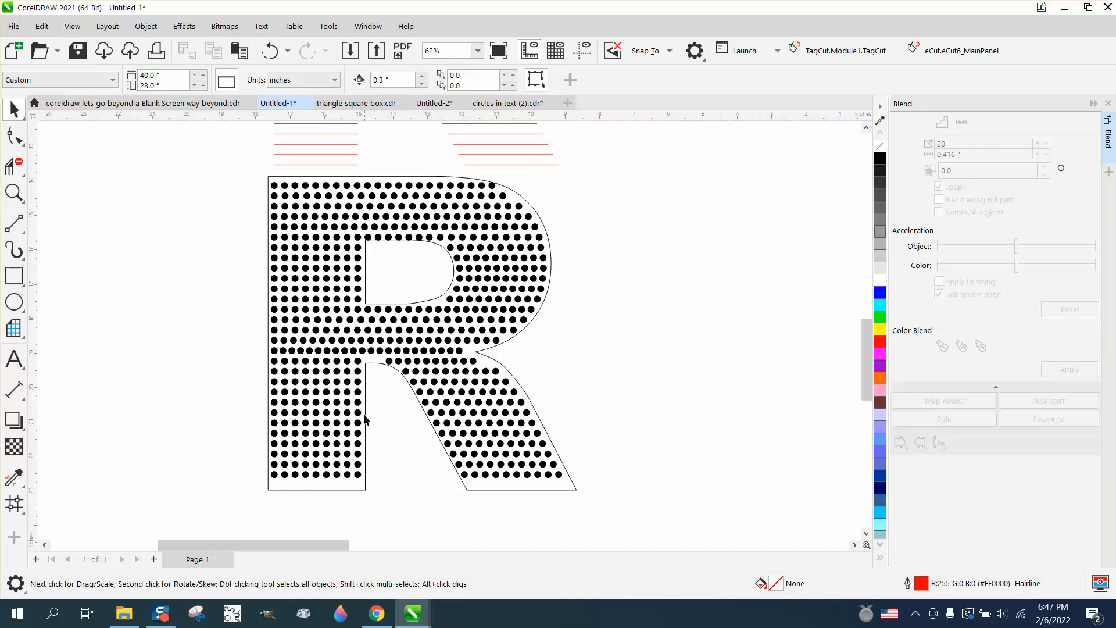
pyautogui.moveTo(376, 394)
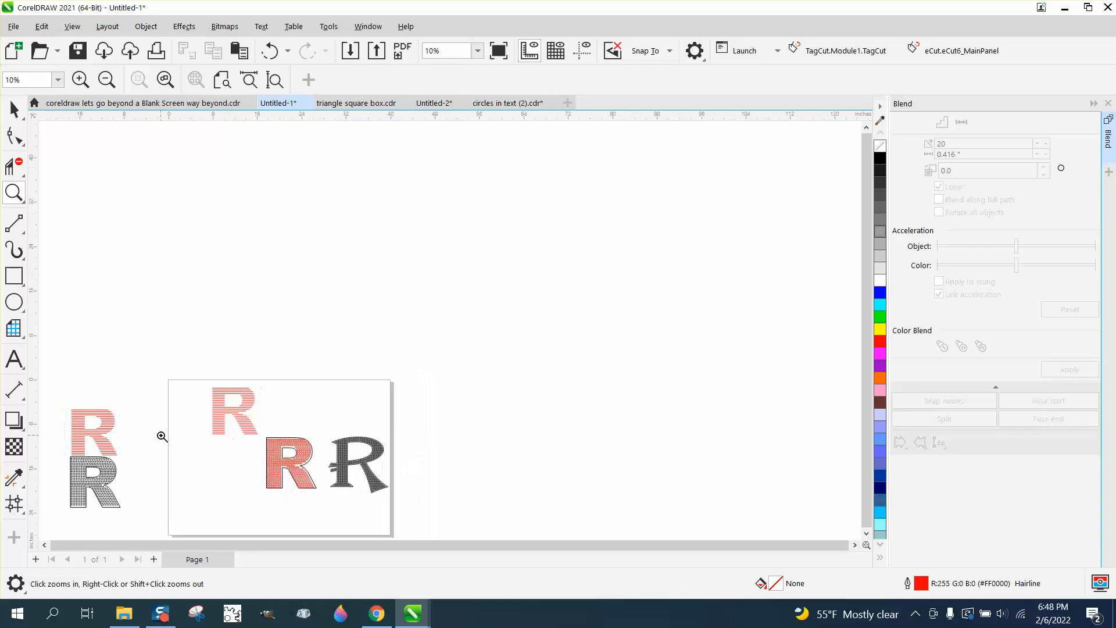
pyautogui.moveTo(56, 441)
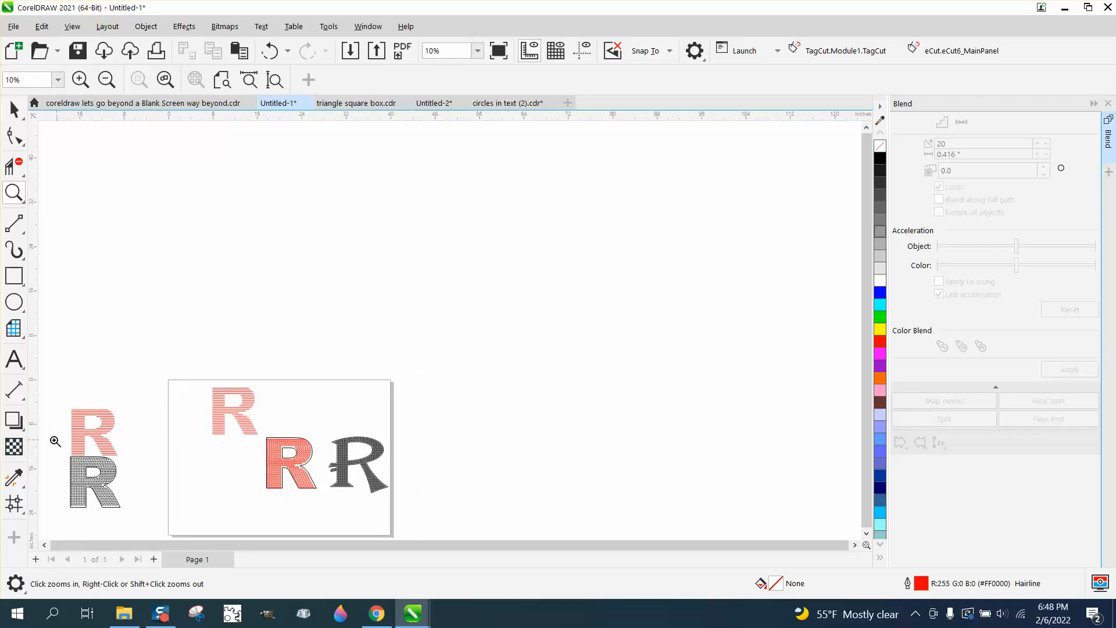